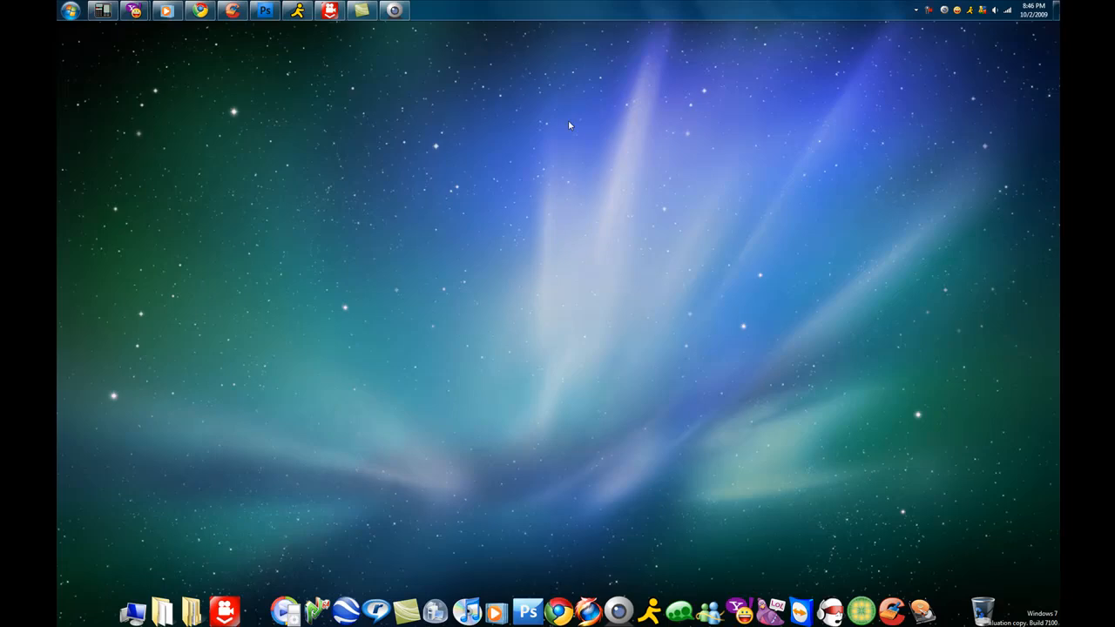
mouse_move(274, 83)
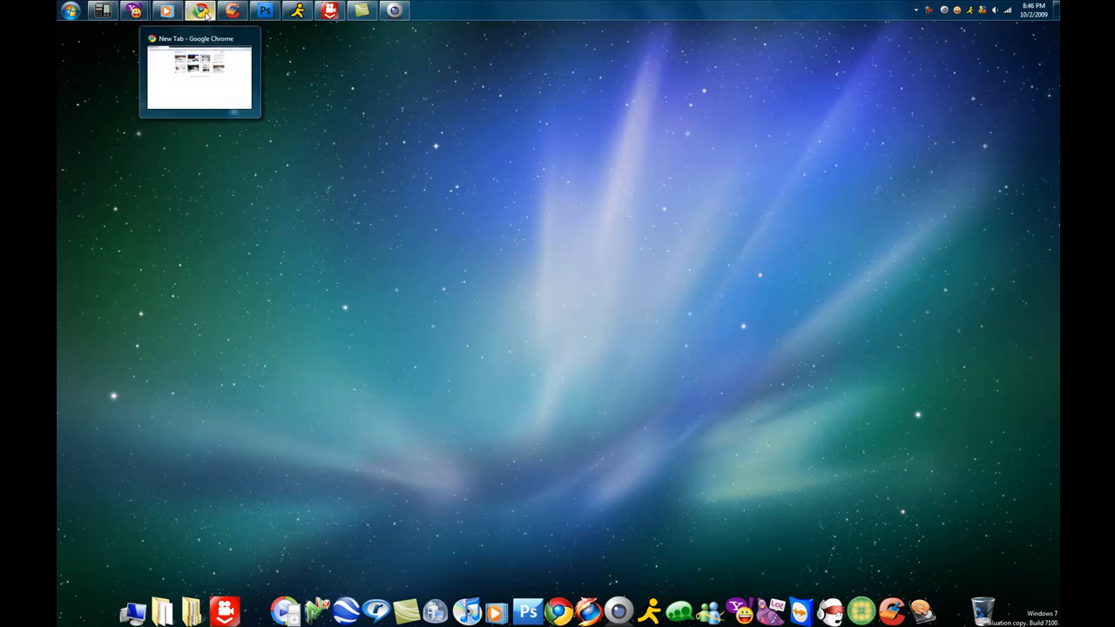
Step: Restore the Chrome window showing the YouTube abstract color video page
click(199, 76)
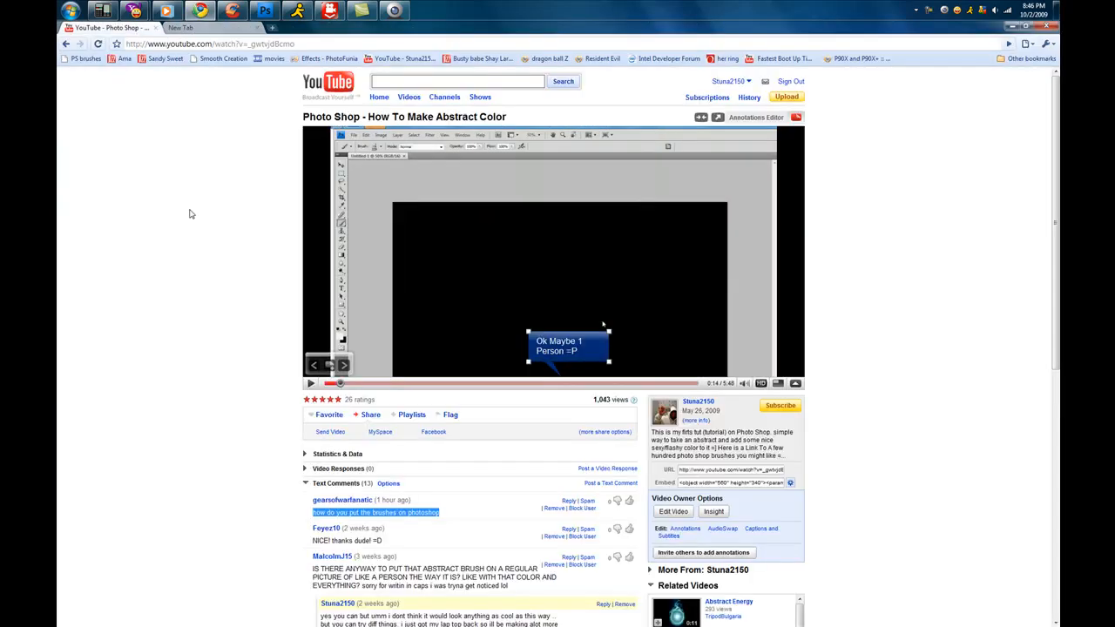
mouse_move(185, 514)
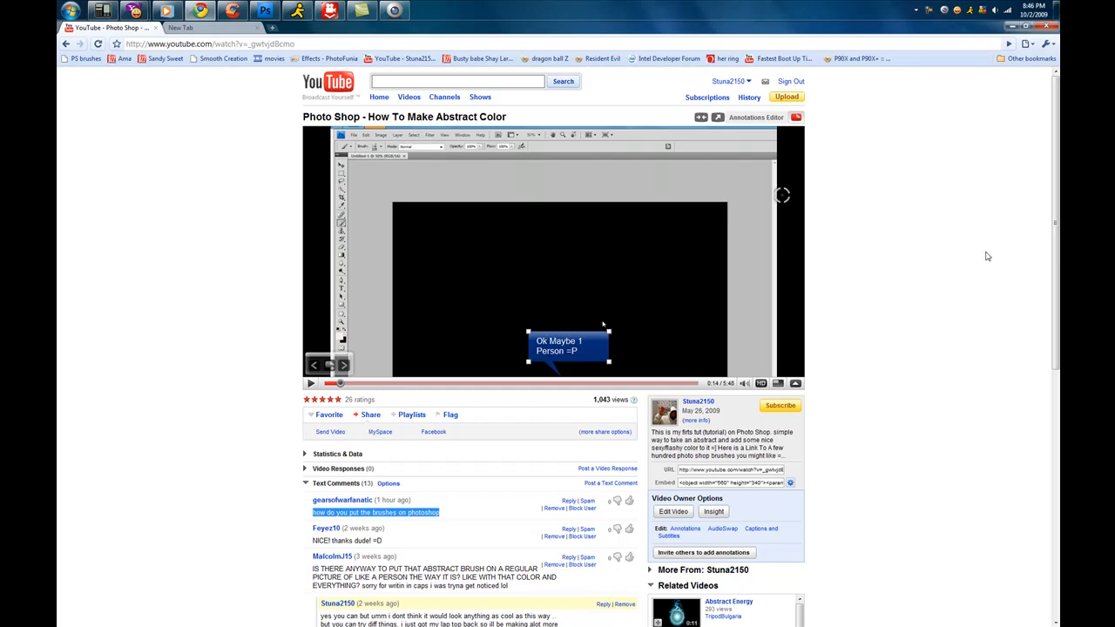
mouse_move(962, 243)
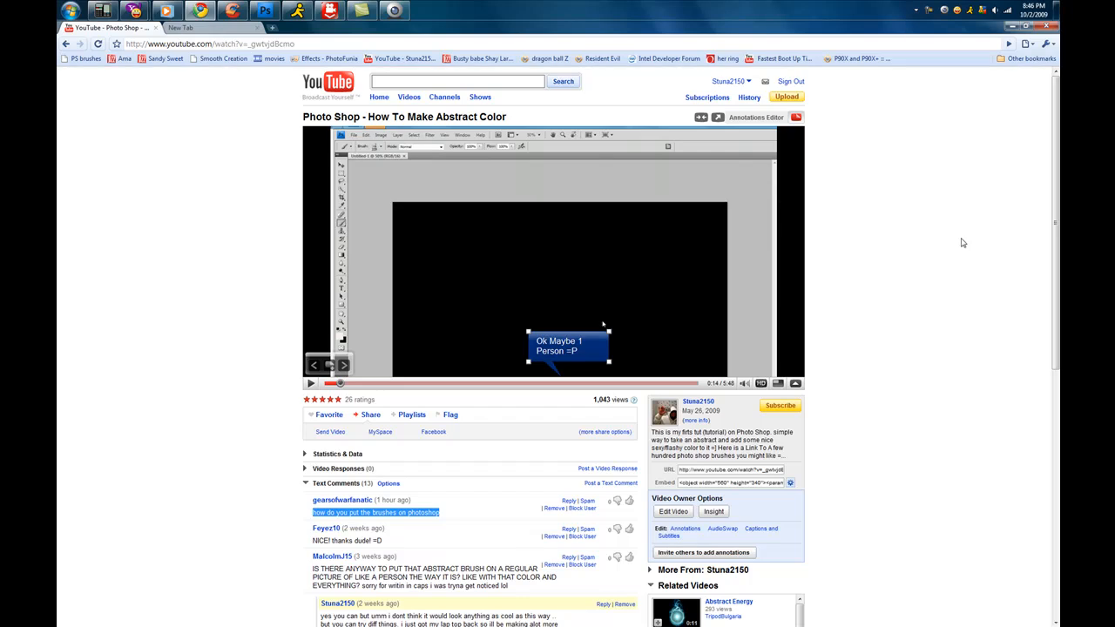
mouse_move(972, 241)
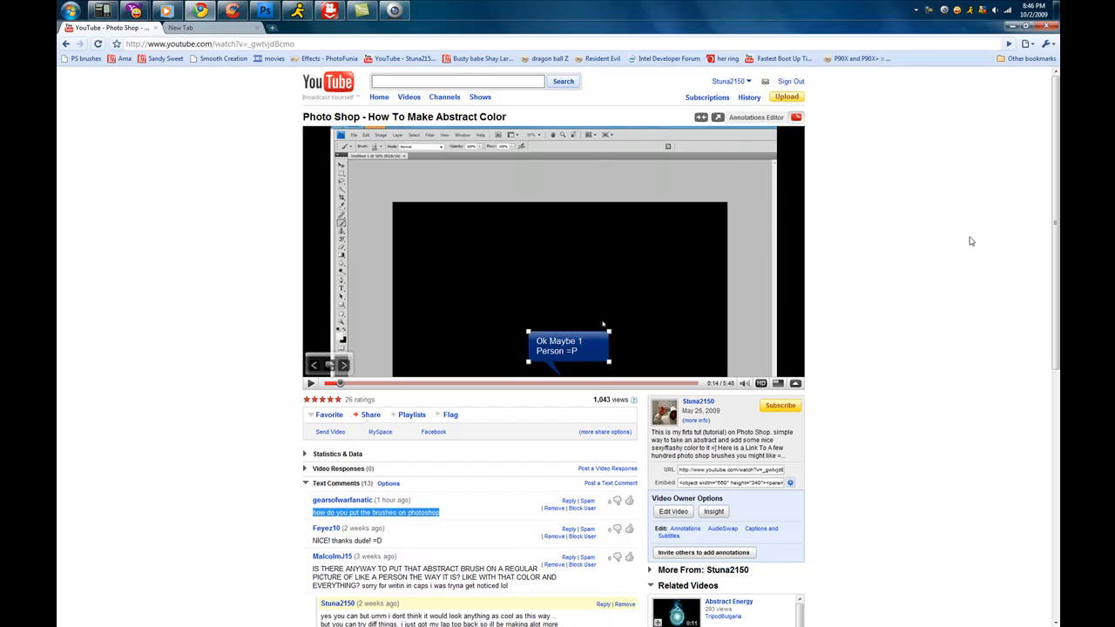
mouse_move(965, 233)
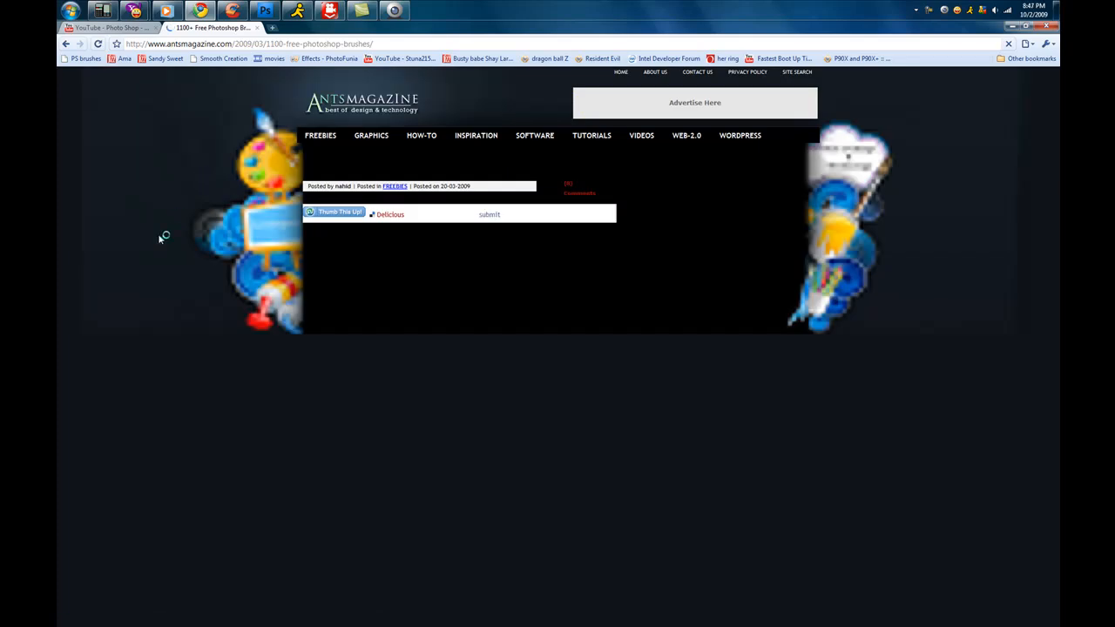
Step: Scroll the artsmagazine brushes article down to the Splat Circles entry
scroll(down, 3)
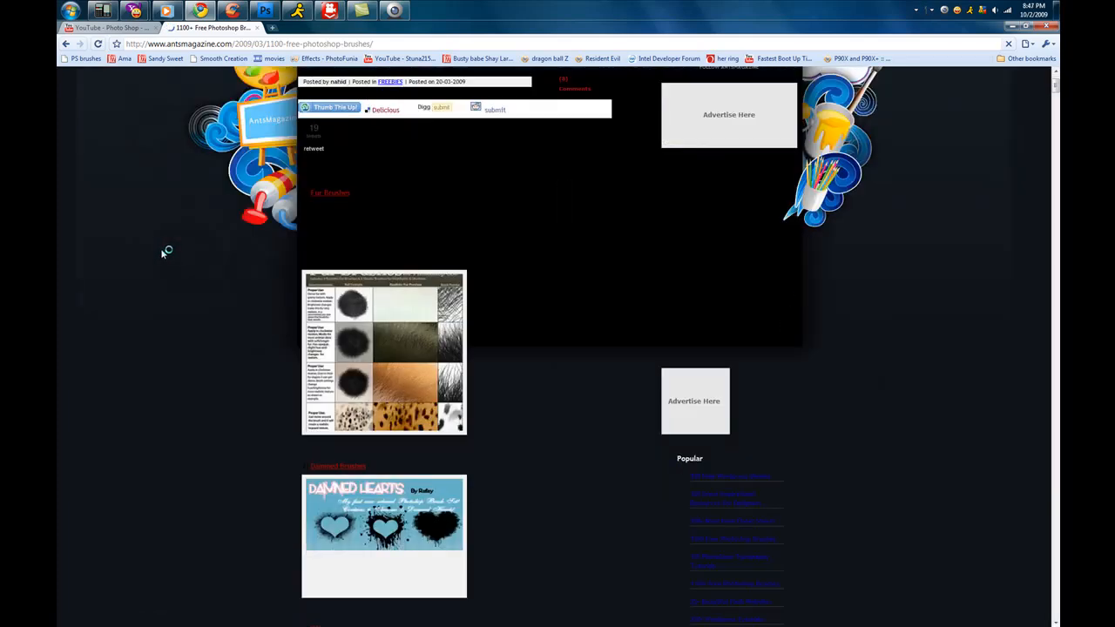
scroll(down, 3)
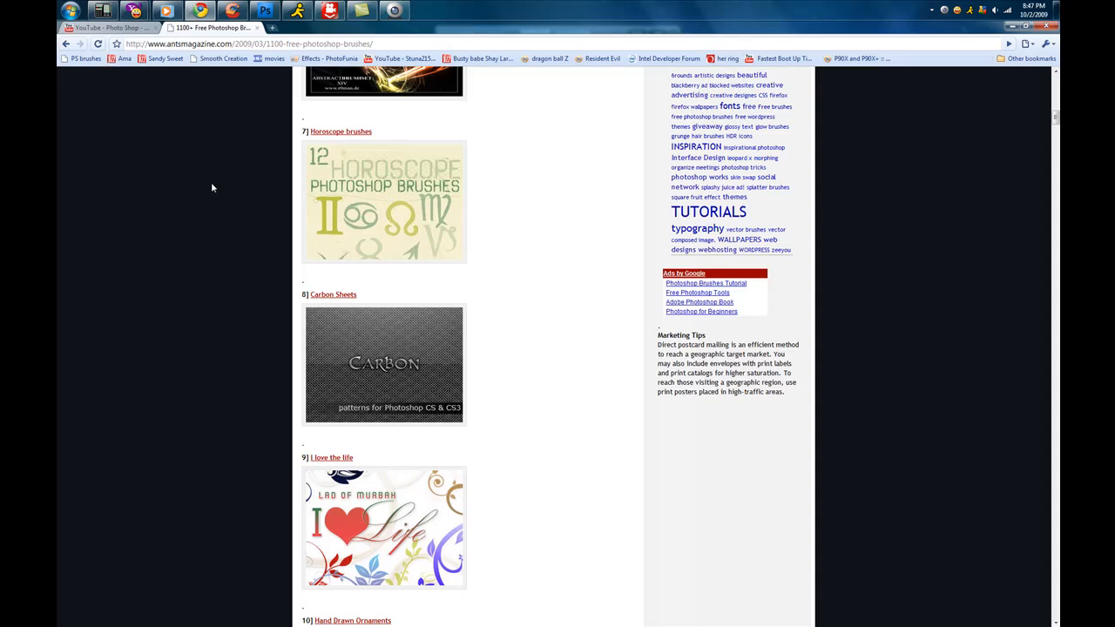
mouse_move(209, 188)
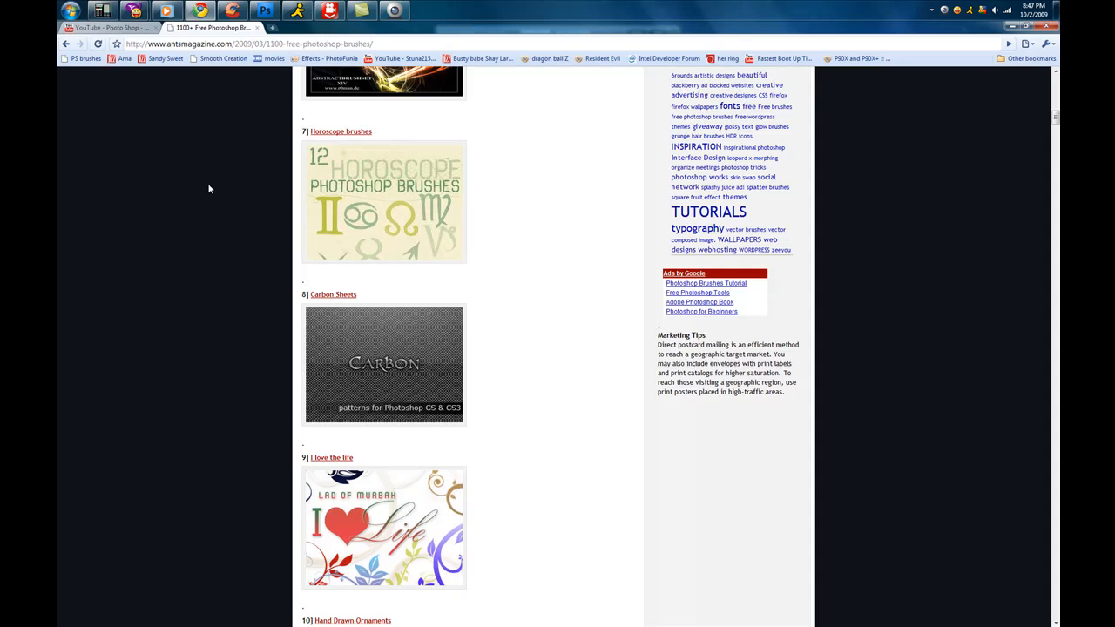
mouse_move(209, 203)
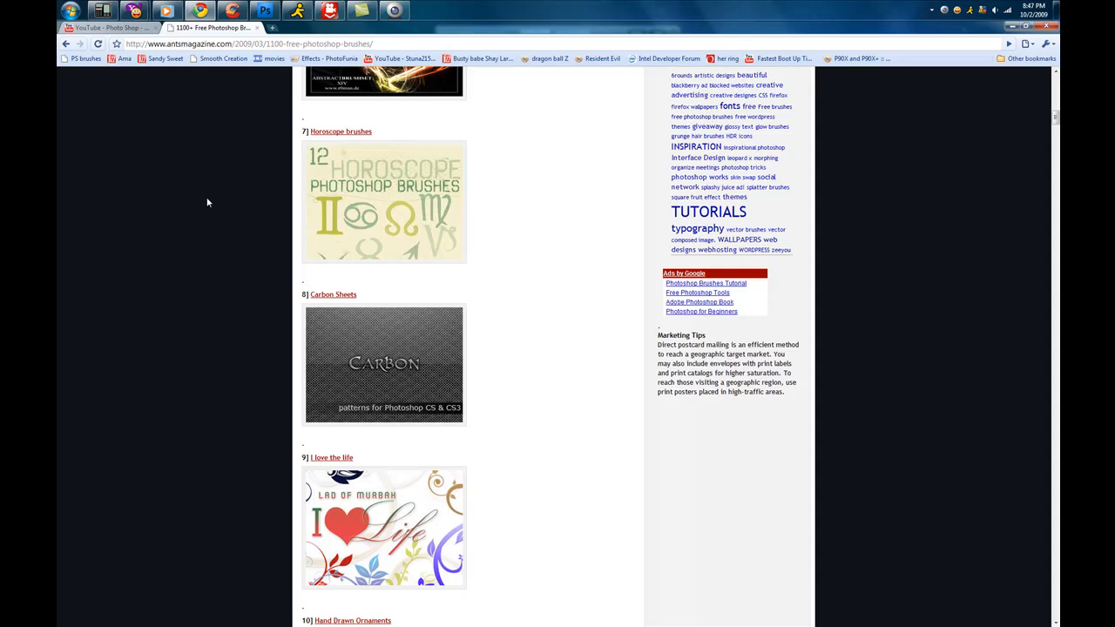
mouse_move(937, 220)
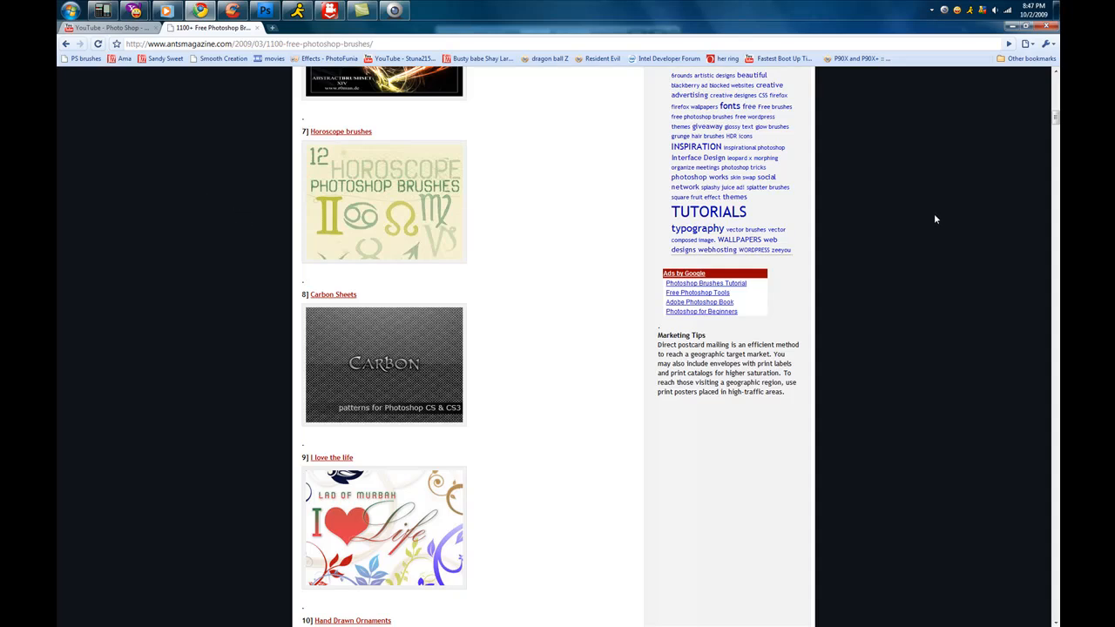
mouse_move(932, 219)
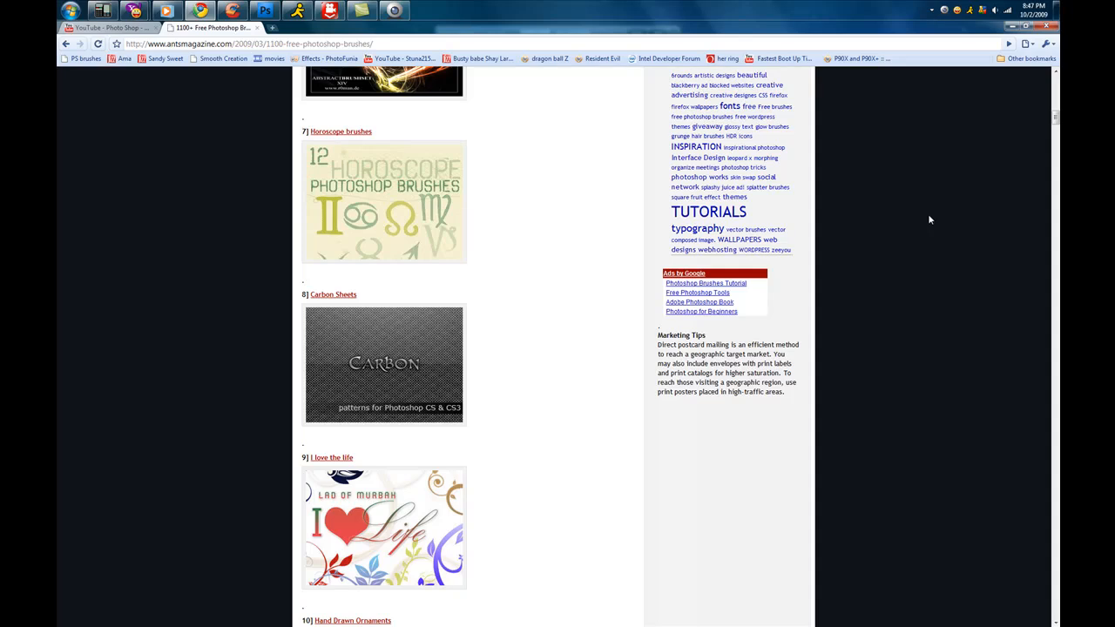
mouse_move(375, 359)
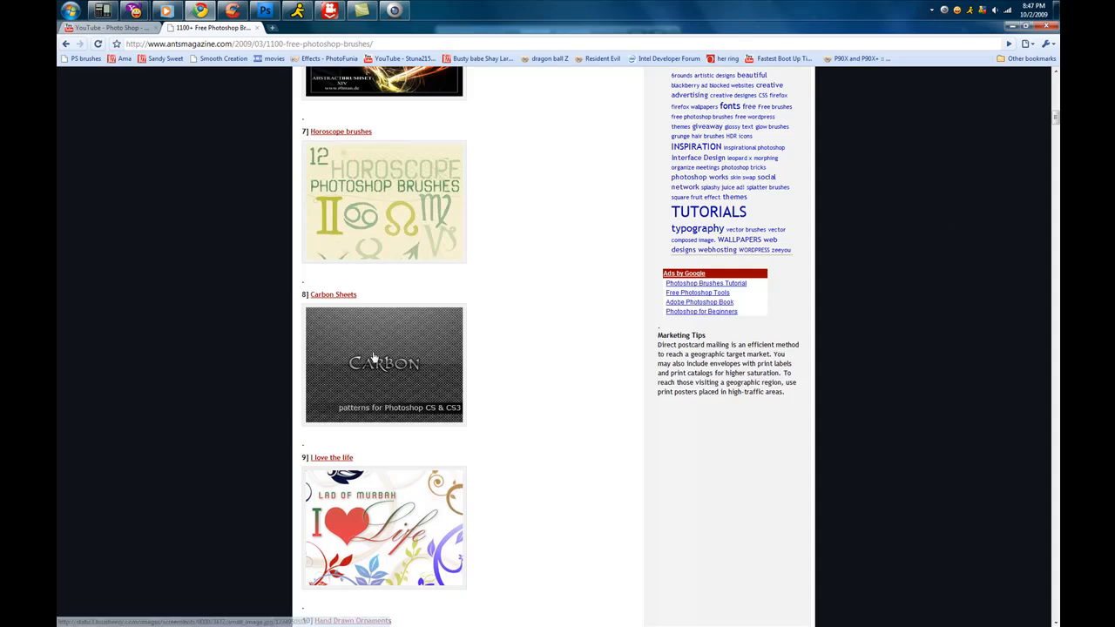
mouse_move(221, 356)
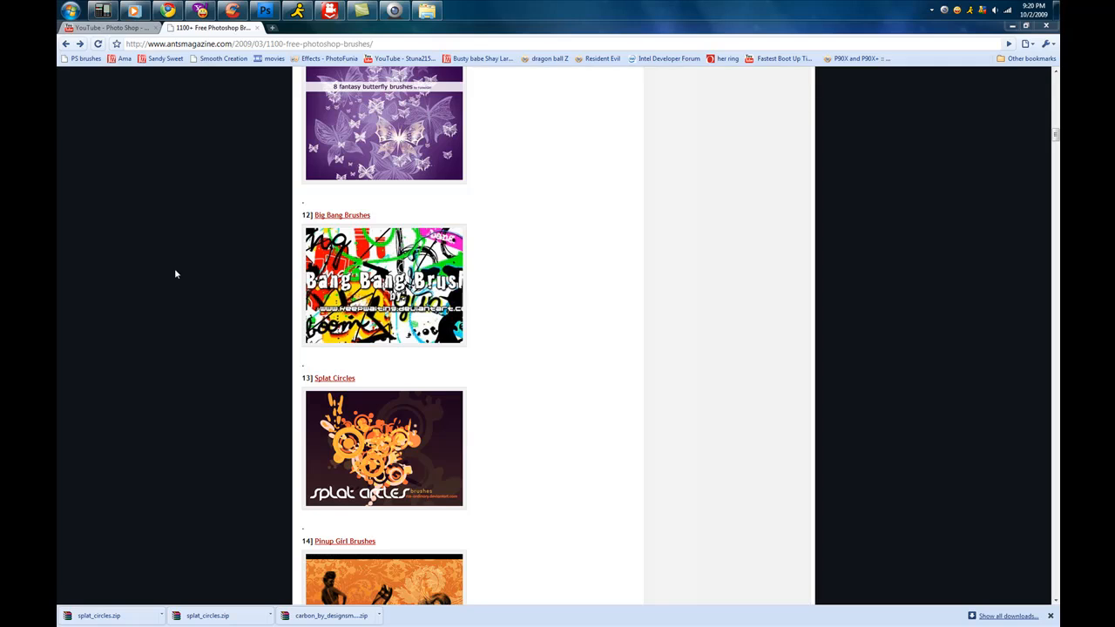
mouse_move(244, 272)
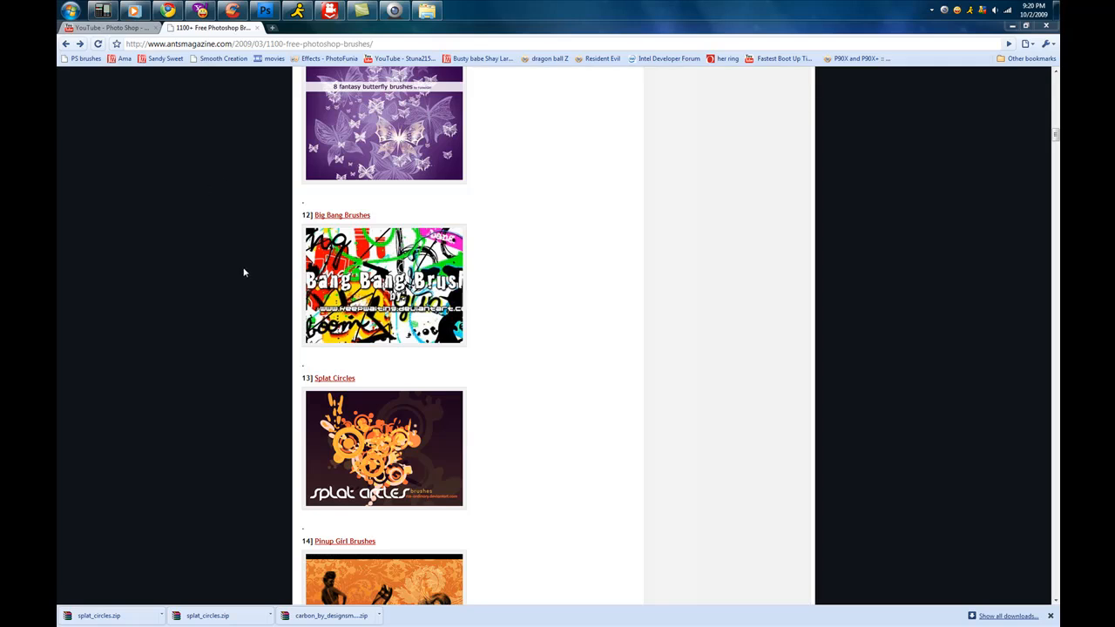
mouse_move(354, 412)
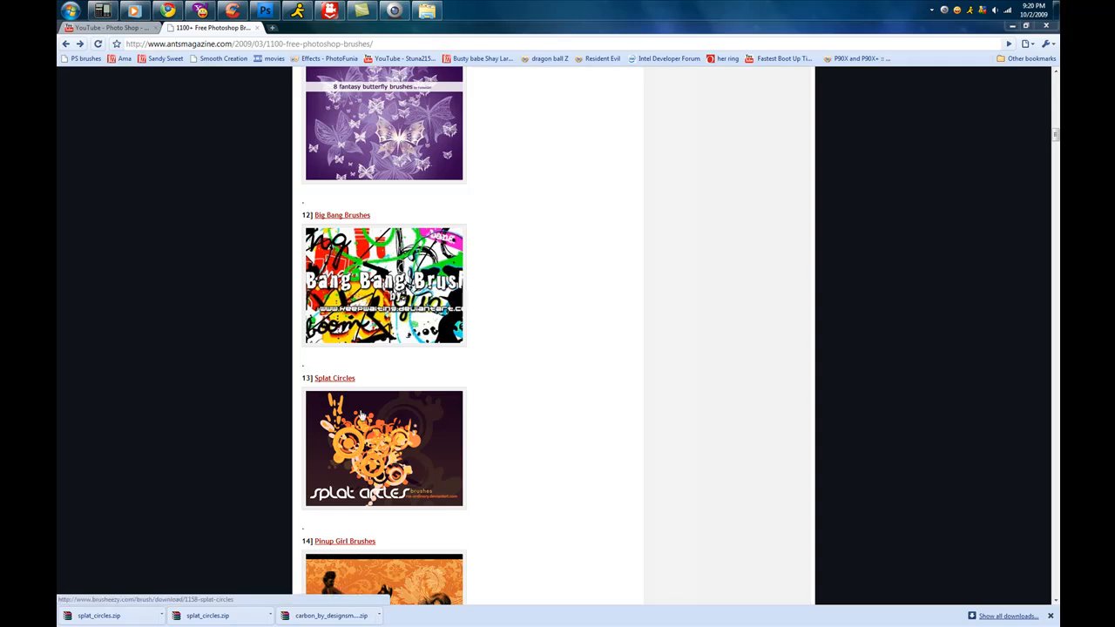
mouse_move(387, 443)
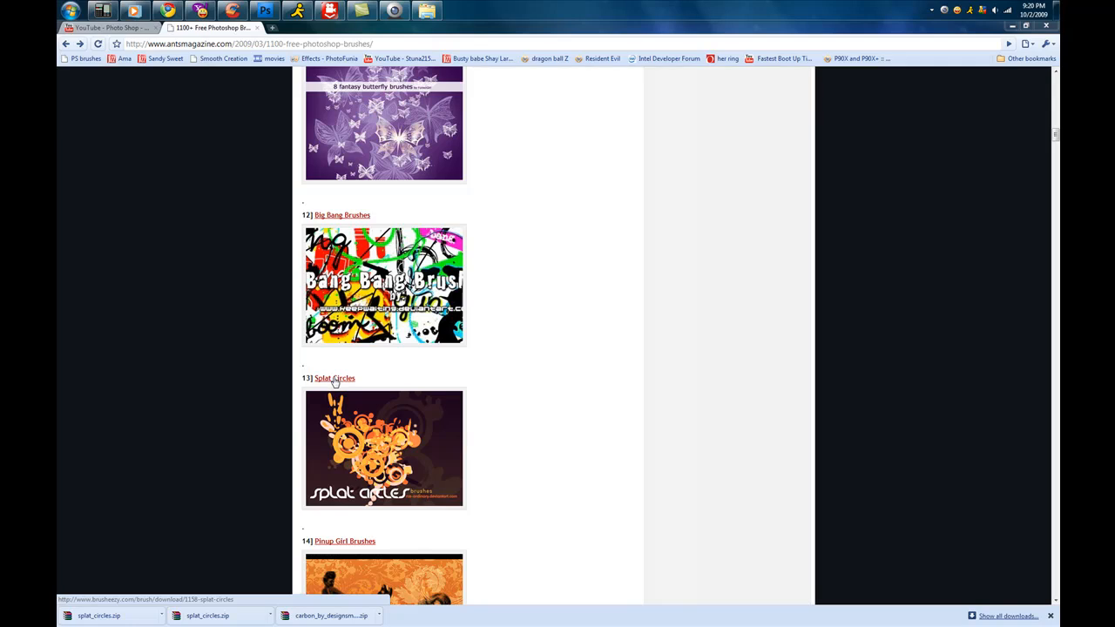
Step: Preview the splat circles set on Brusheezy and download the brush pack zip
click(335, 378)
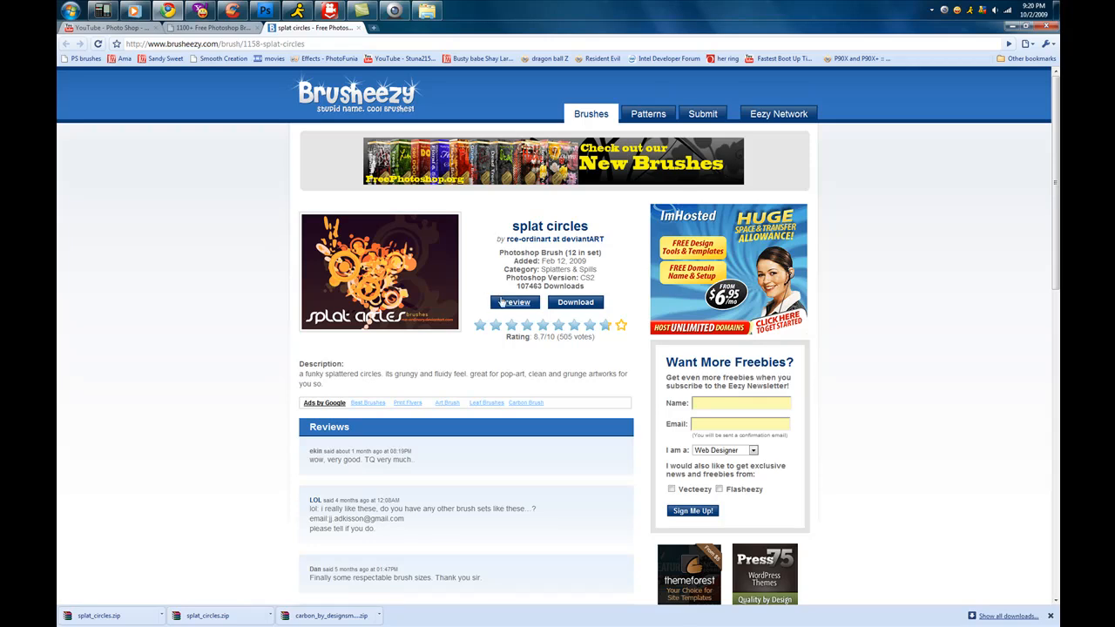
click(514, 303)
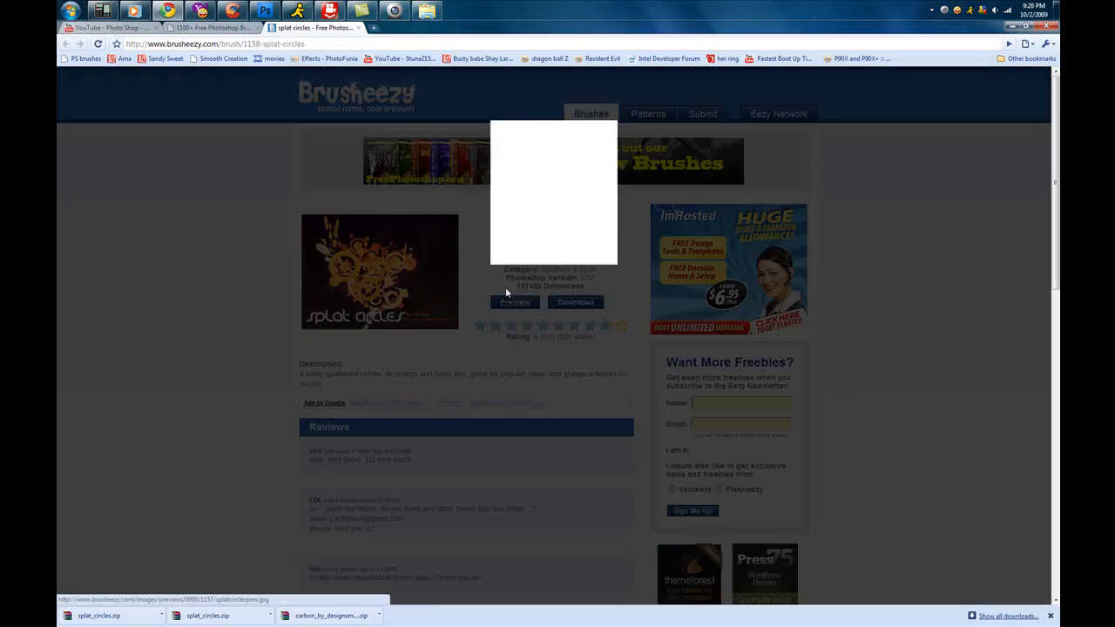
click(514, 303)
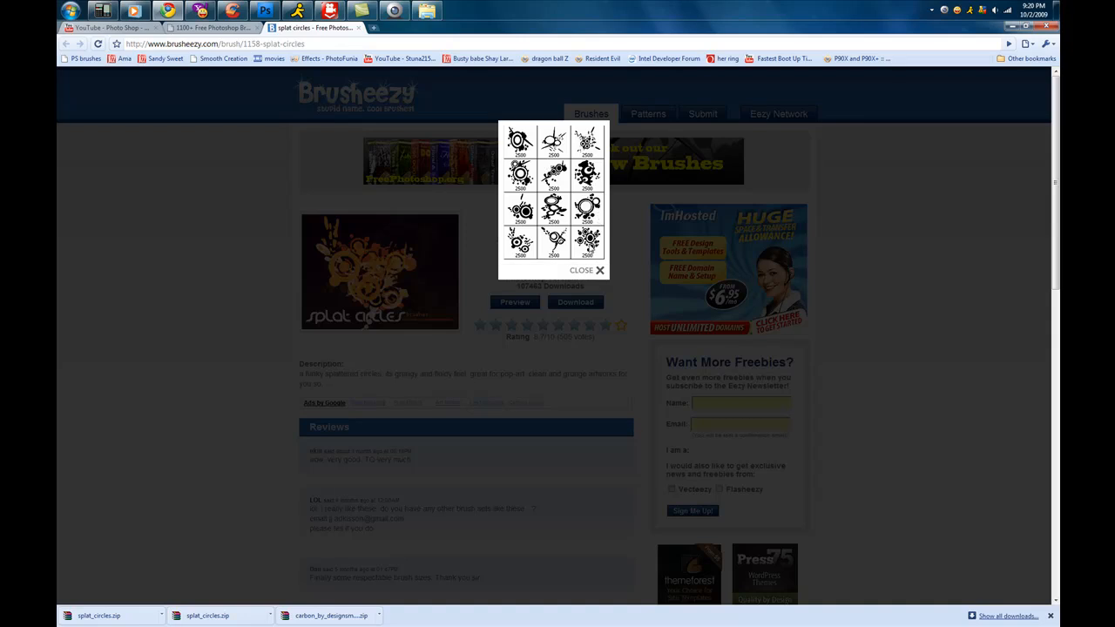
click(599, 270)
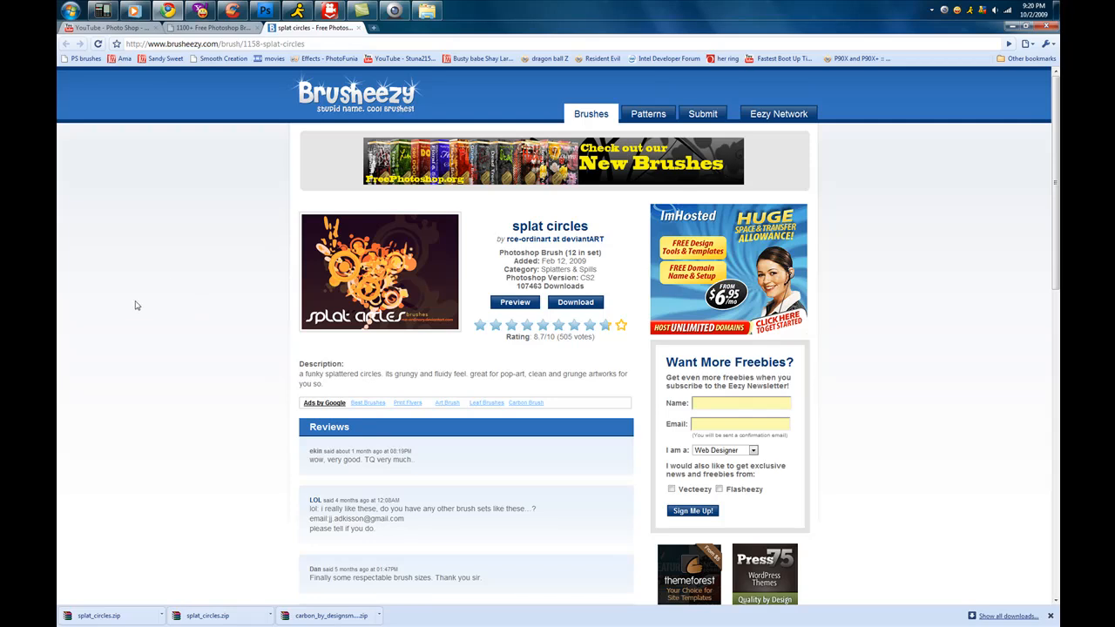
scroll(down, 3)
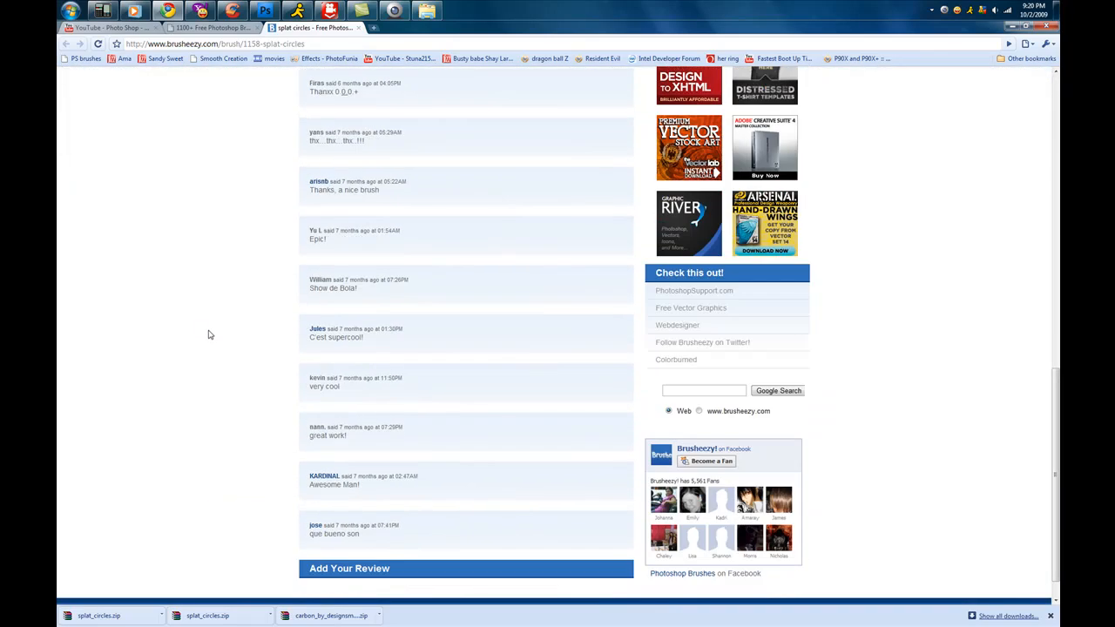
scroll(up, 3)
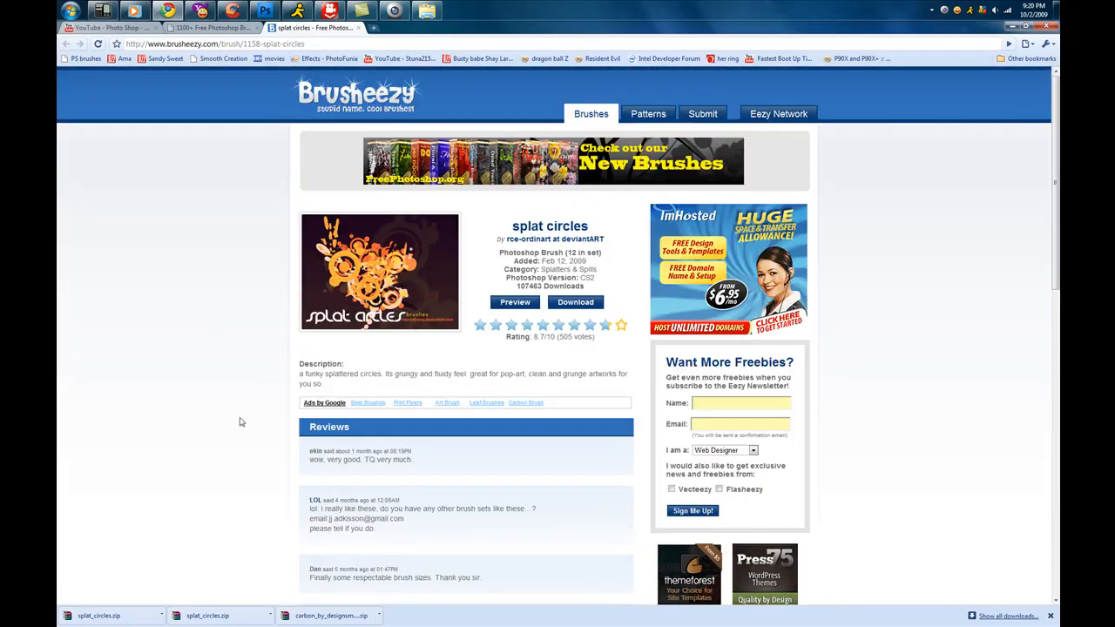
mouse_move(261, 411)
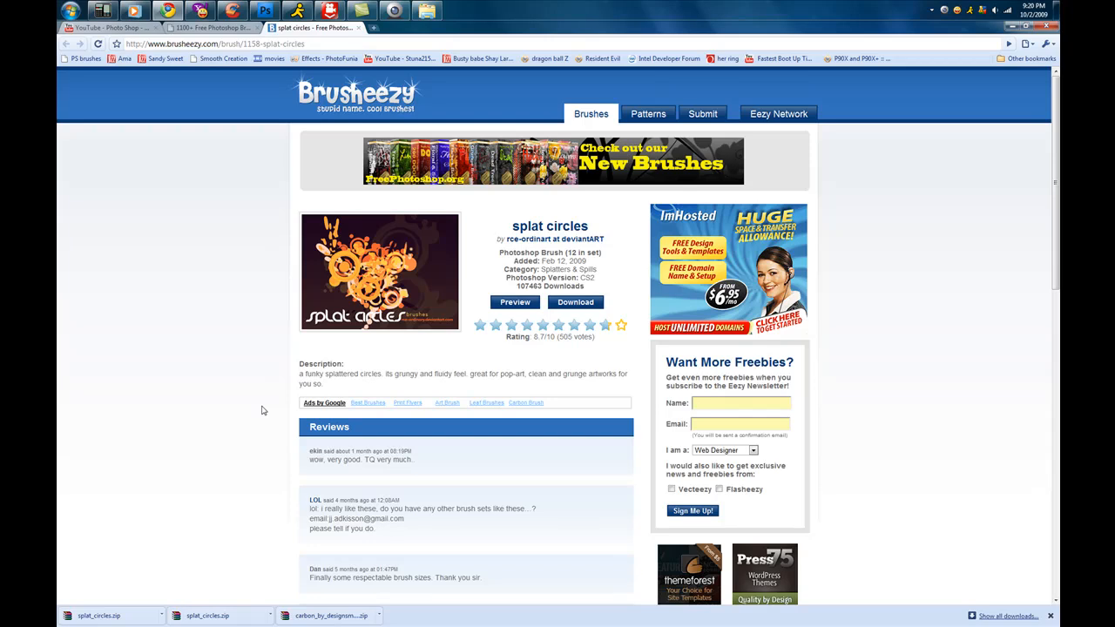
mouse_move(471, 340)
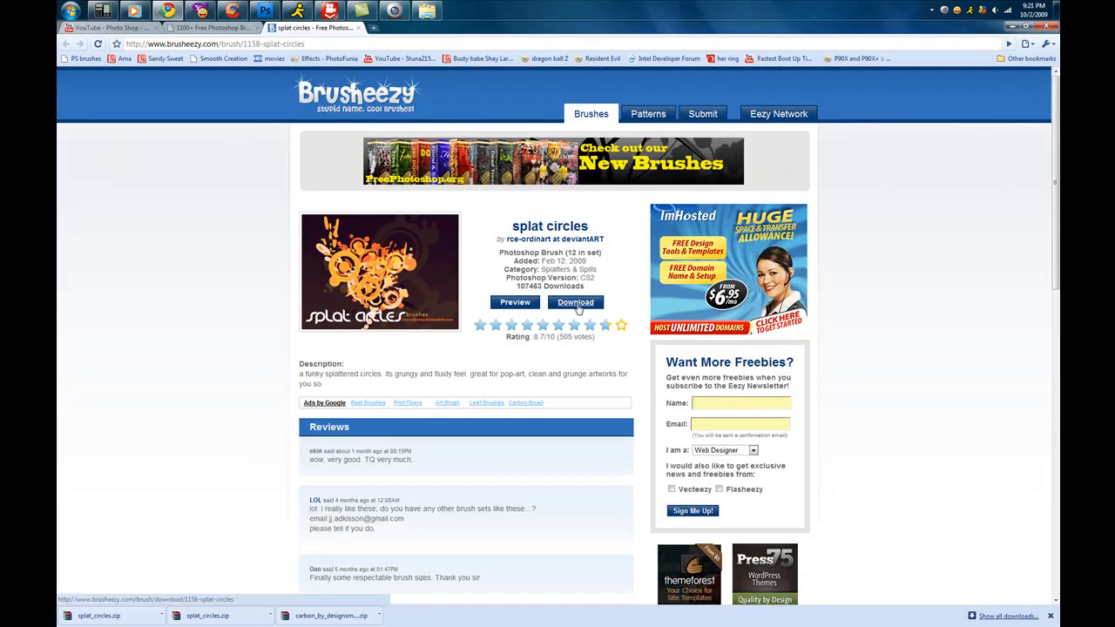
click(575, 303)
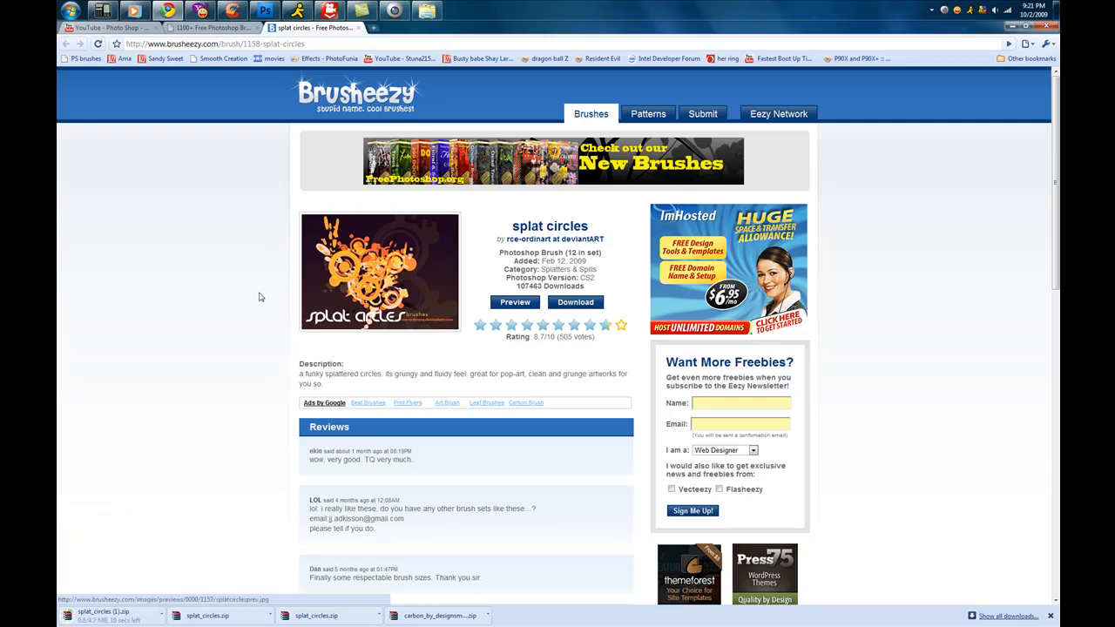
mouse_move(247, 272)
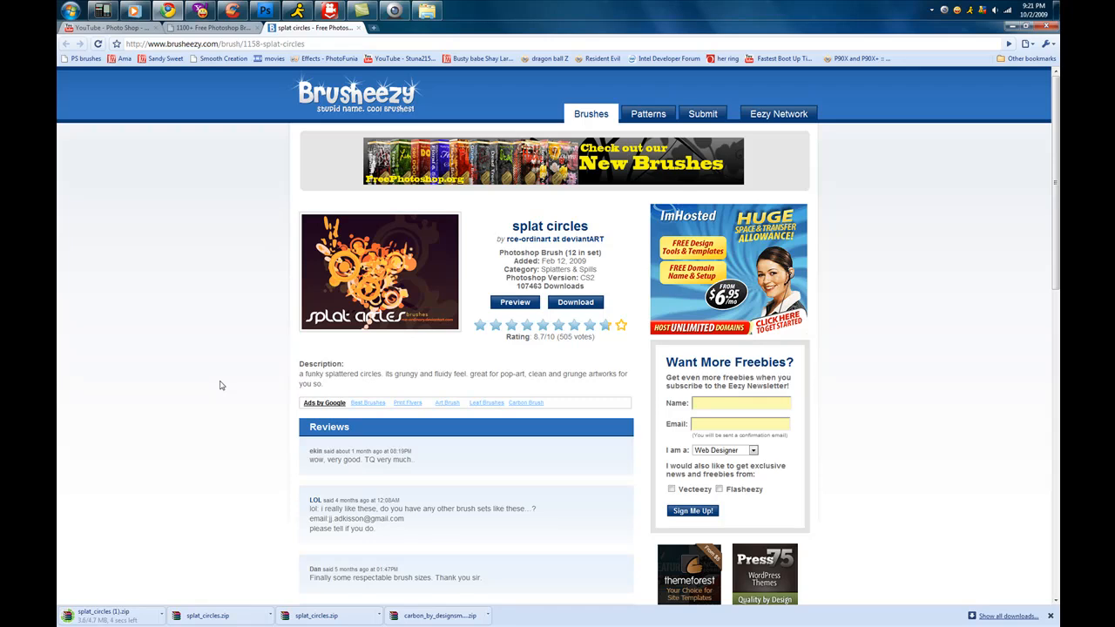
mouse_move(303, 205)
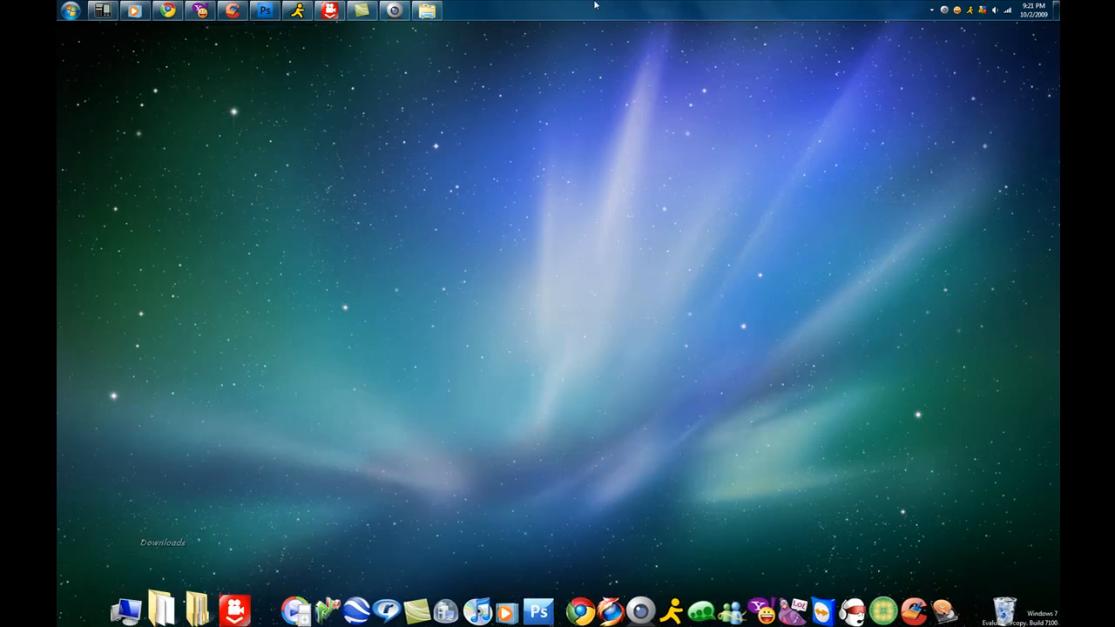
Step: In Downloads, select the splat_circles zip and extract splat circles.abr
click(427, 10)
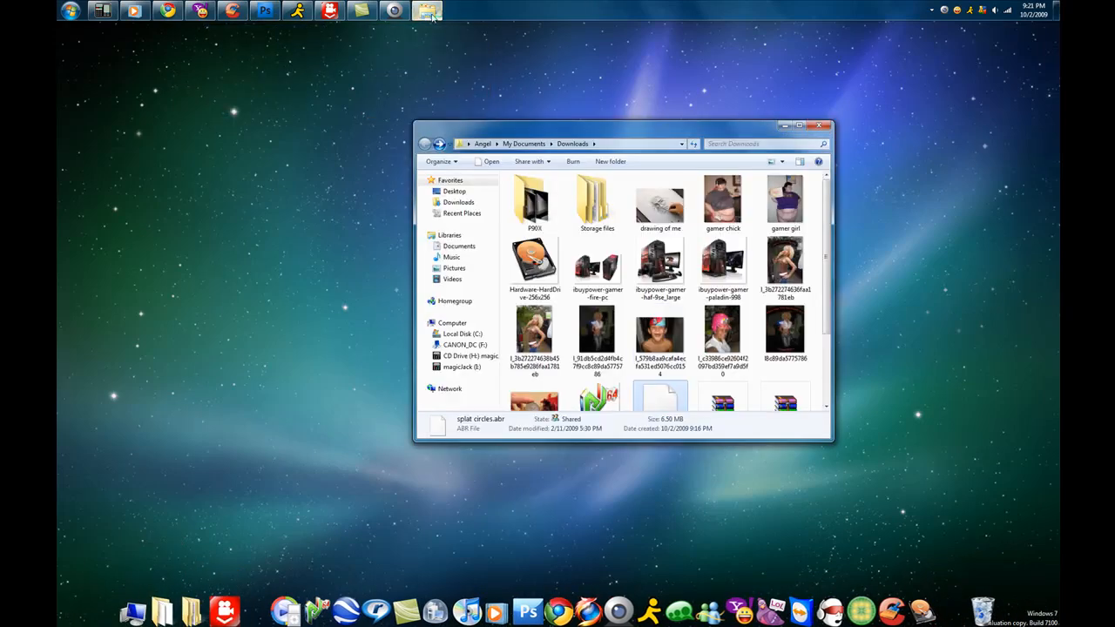
scroll(down, 3)
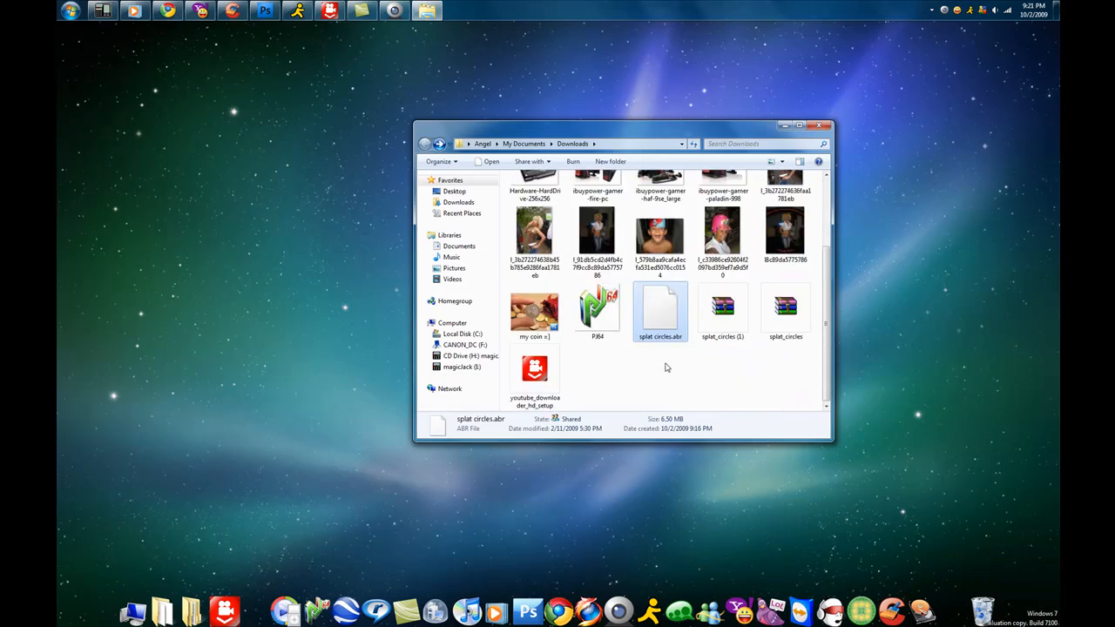
mouse_move(659, 328)
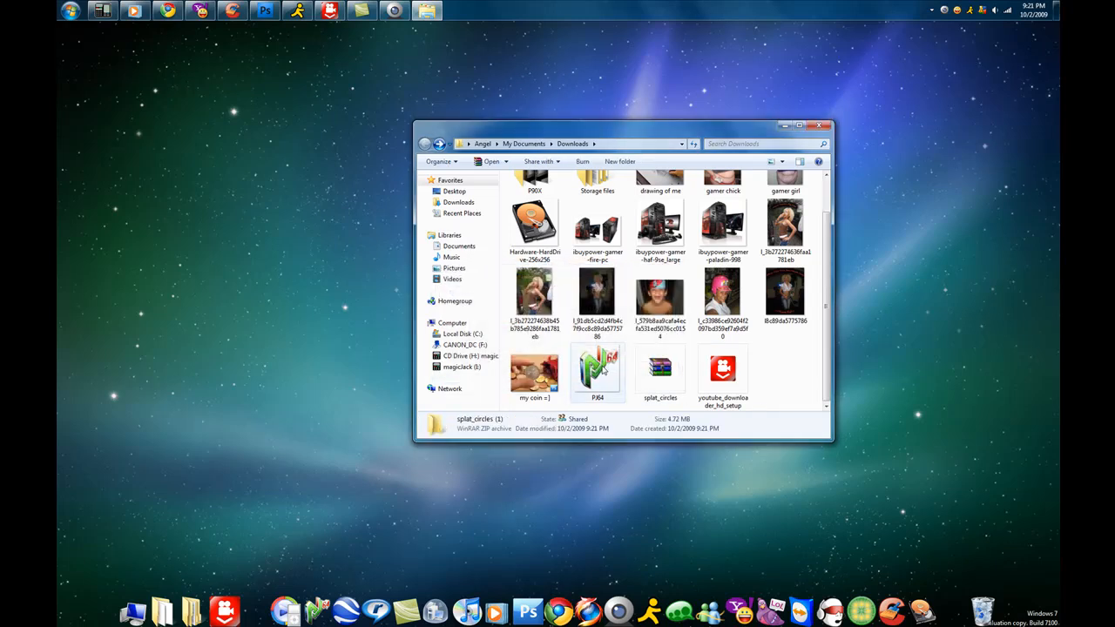
click(661, 370)
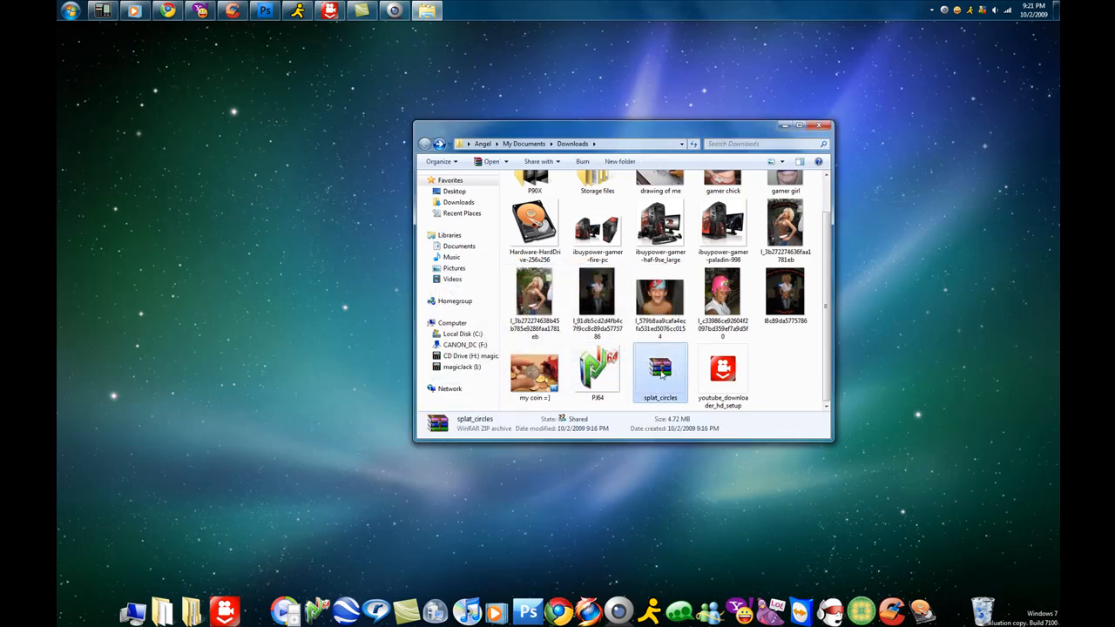
mouse_move(758, 357)
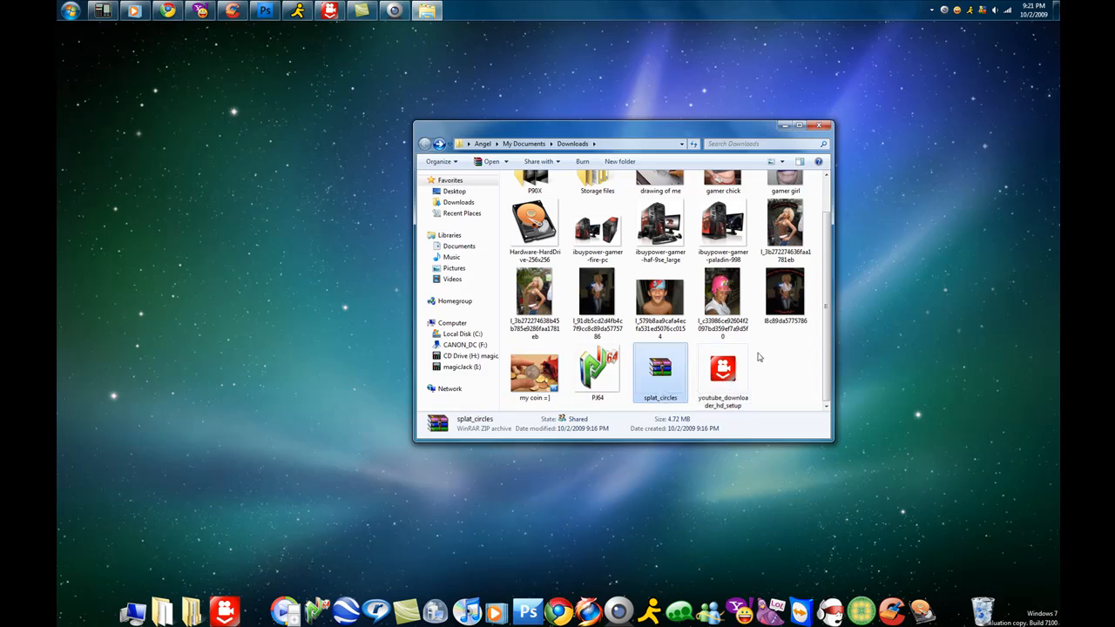
mouse_move(777, 376)
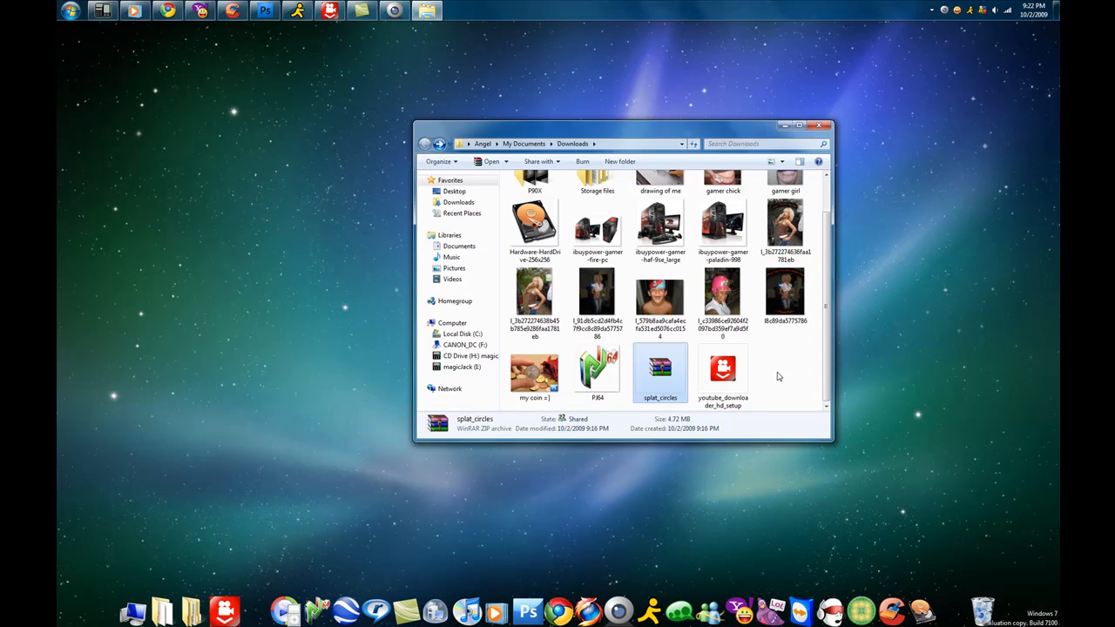
mouse_move(763, 401)
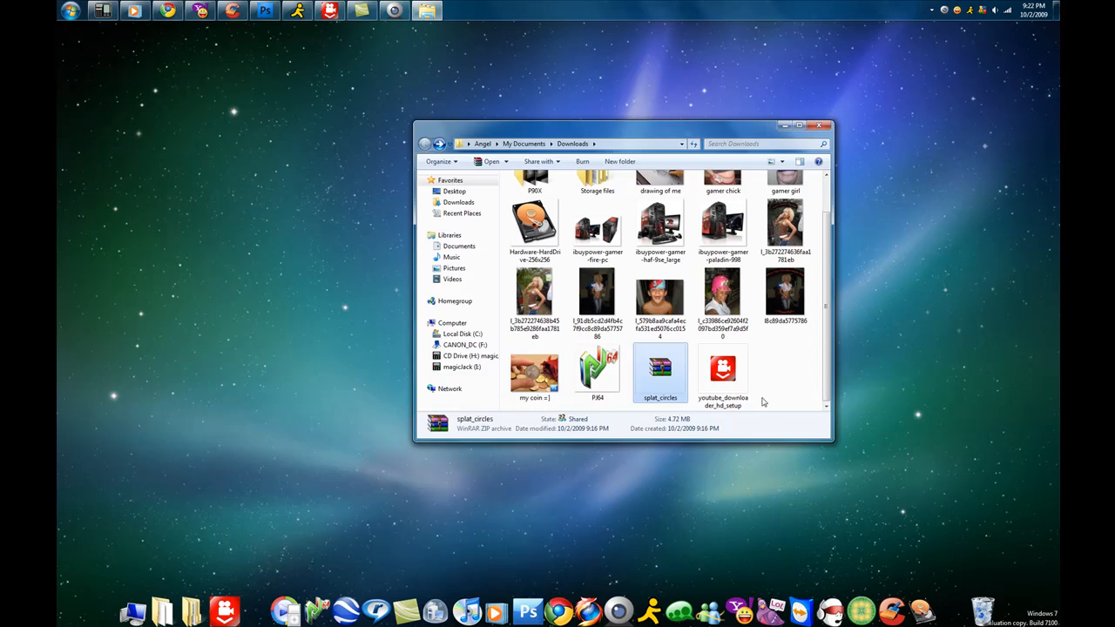
mouse_move(669, 378)
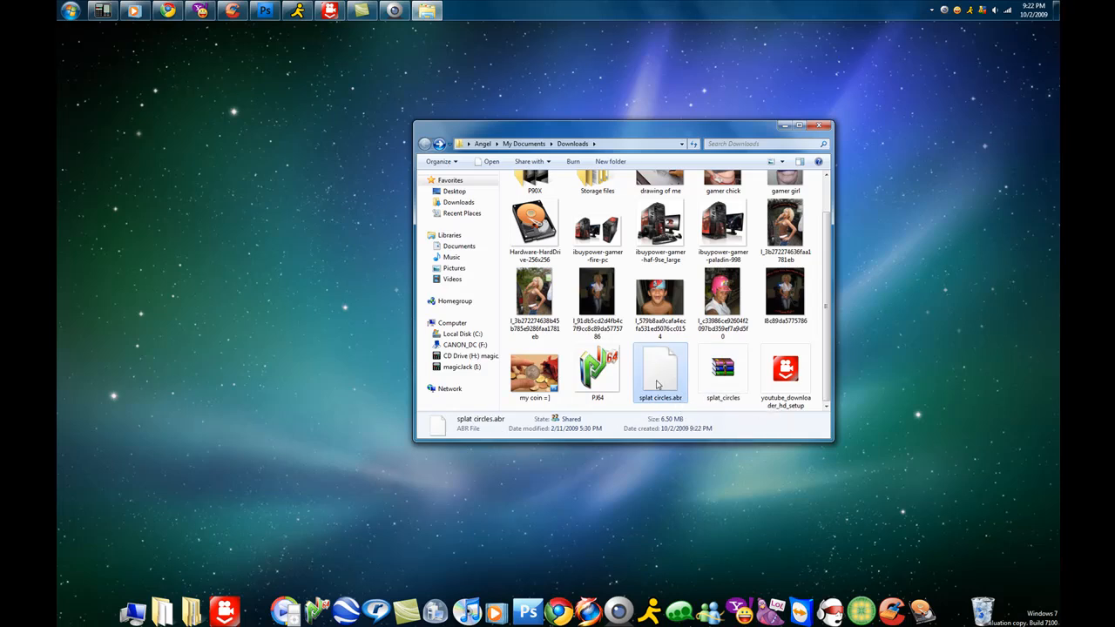
mouse_move(660, 370)
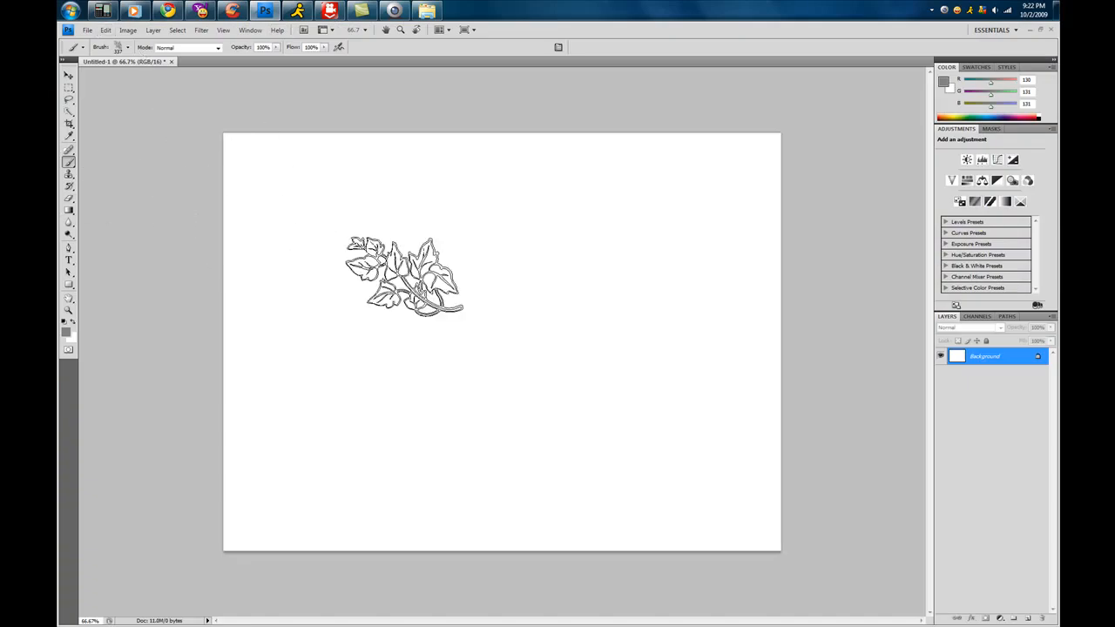
Step: Show the brush preset picker's library options menu with Load Brushes
click(119, 47)
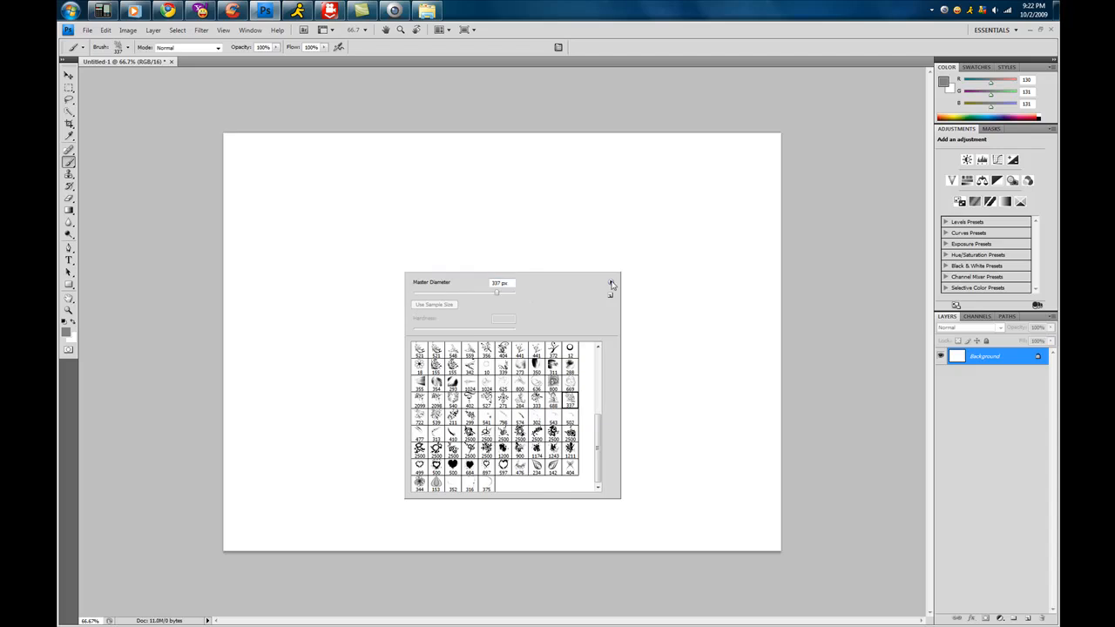
mouse_move(591, 292)
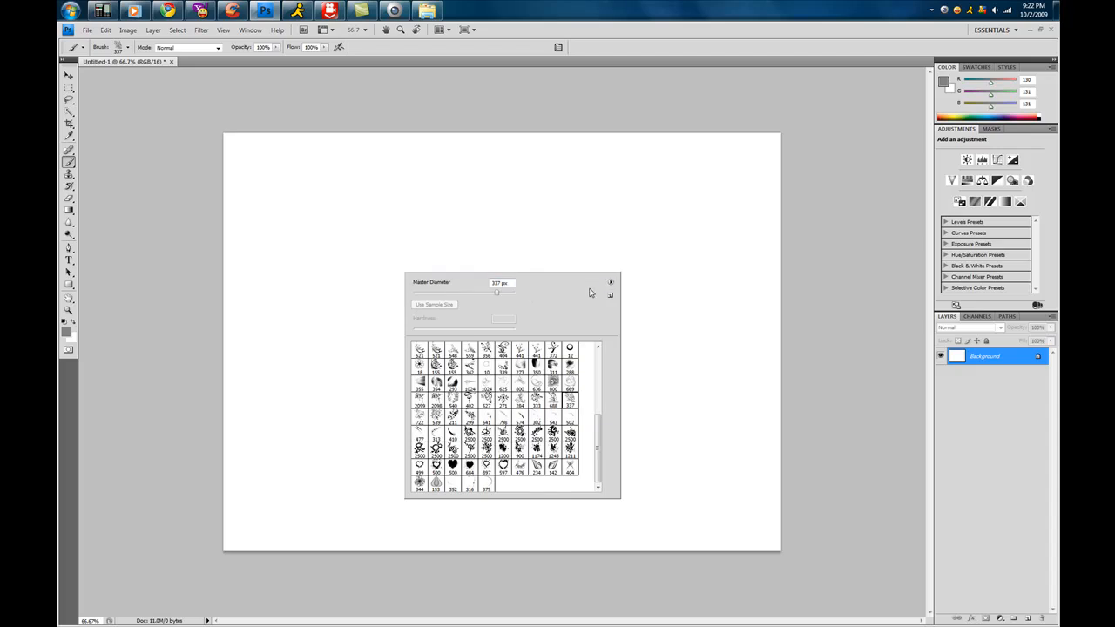
mouse_move(617, 289)
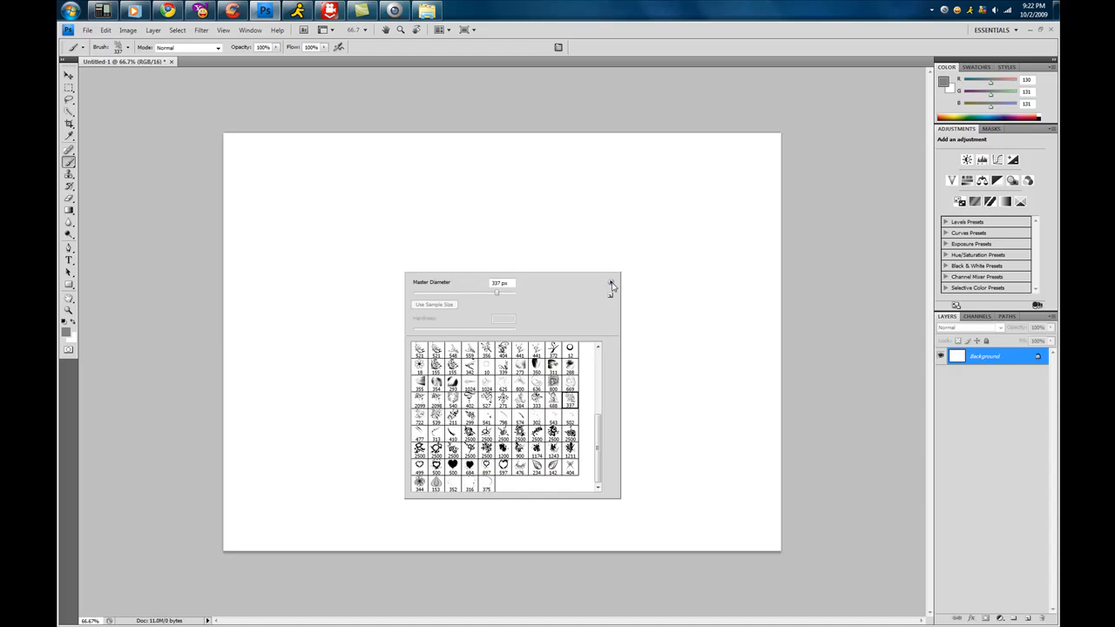
click(610, 282)
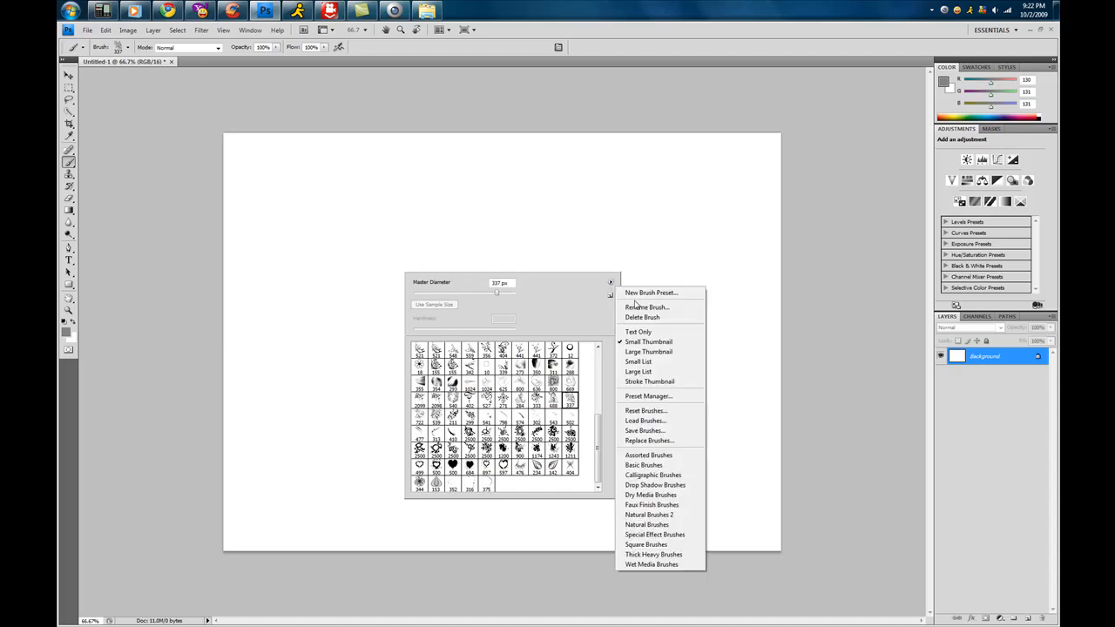
mouse_move(644, 420)
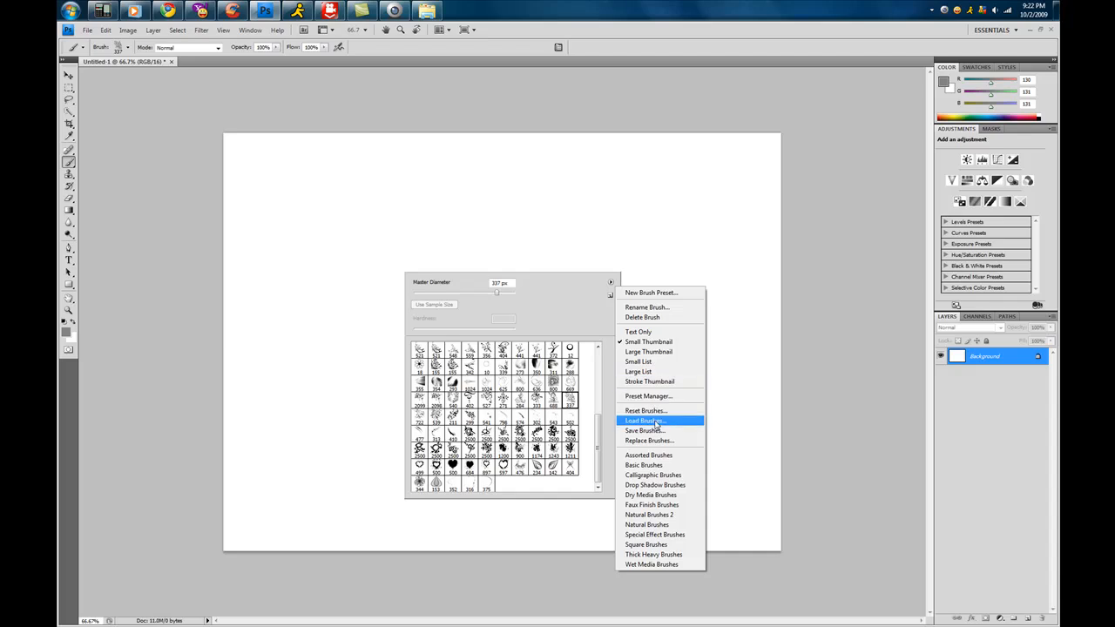
Step: Load splat circles.abr from Documents > Downloads into the brush presets
click(644, 420)
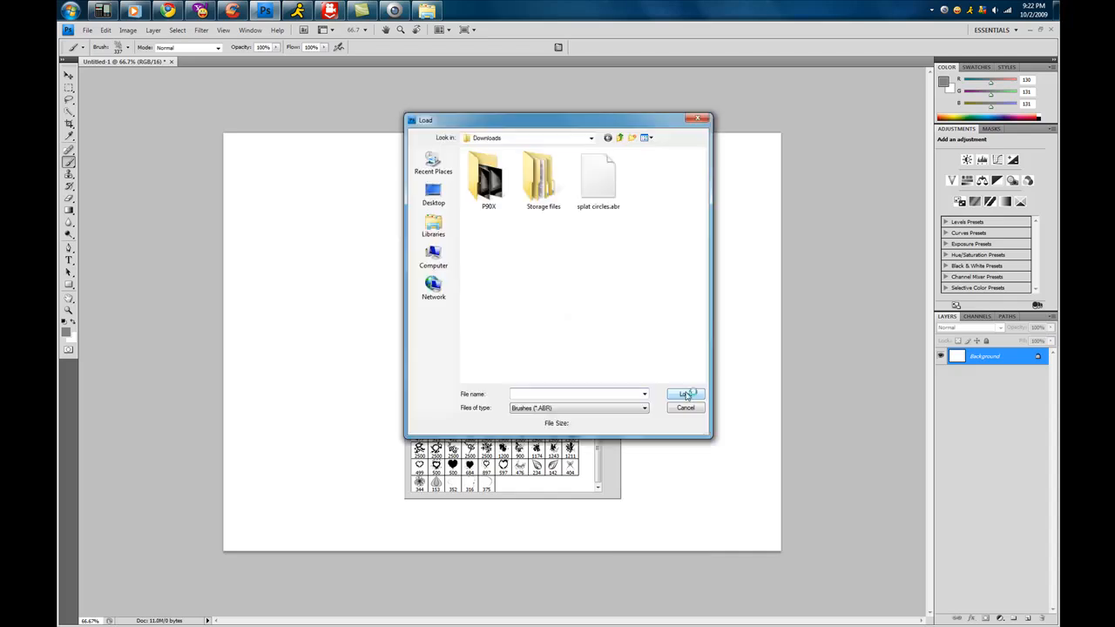
click(432, 195)
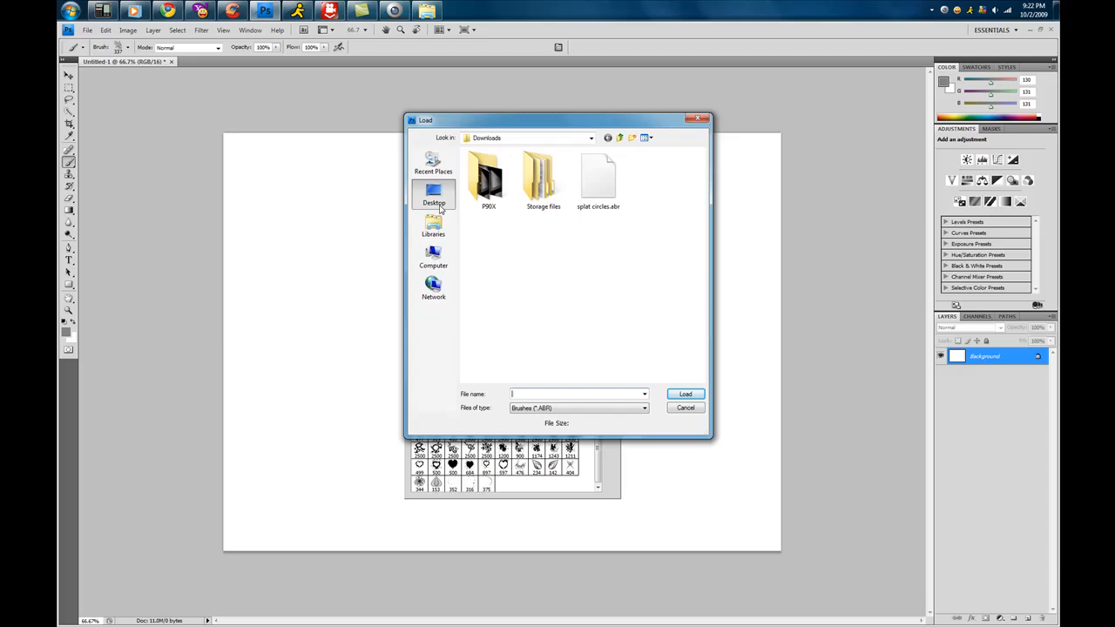
click(432, 195)
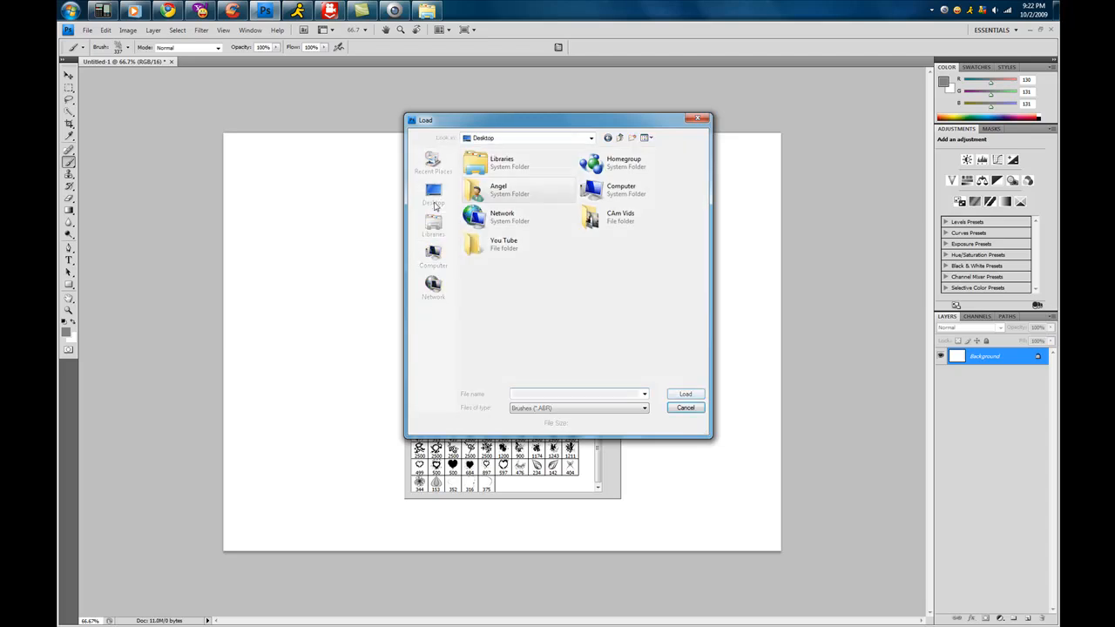
click(432, 225)
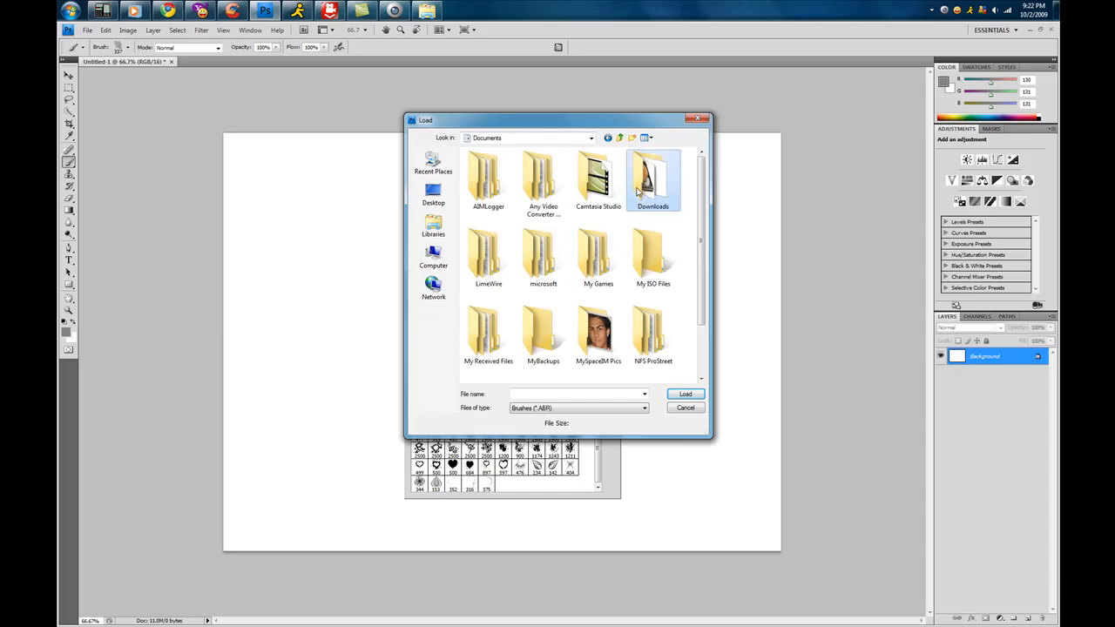
double_click(653, 178)
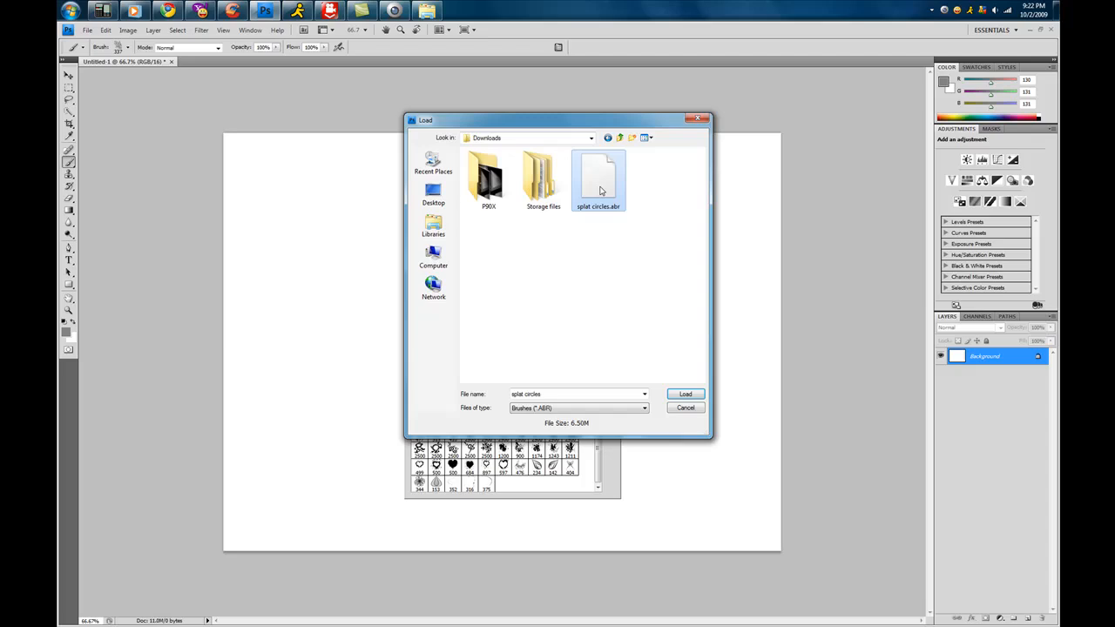
click(685, 394)
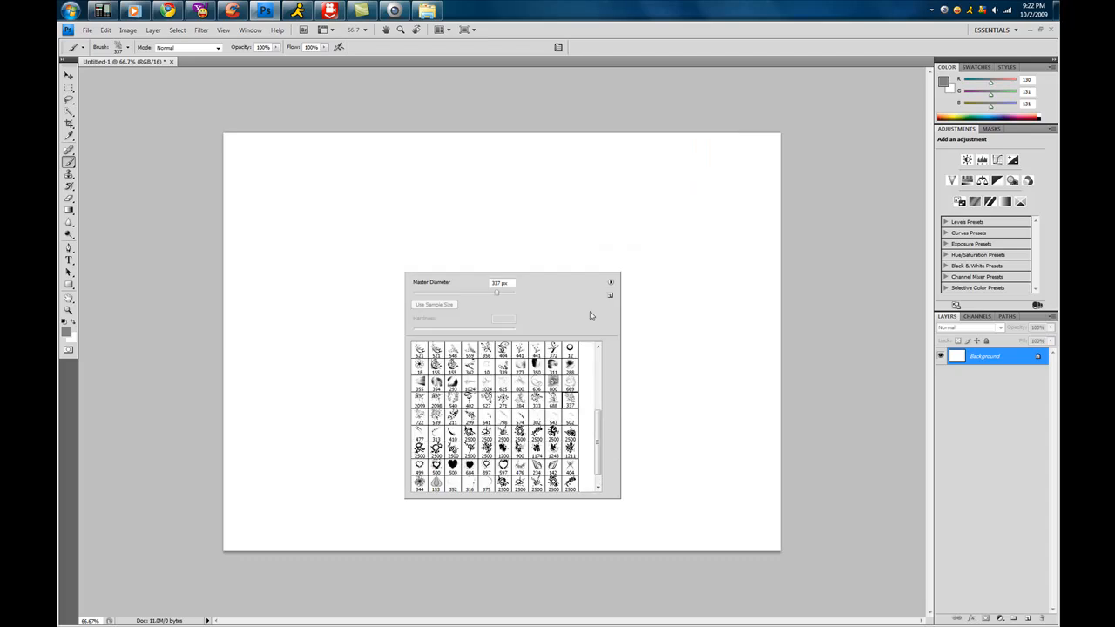
Step: Stamp a grey splat circle at the canvas upper left and pick another splat brush
scroll(down, 3)
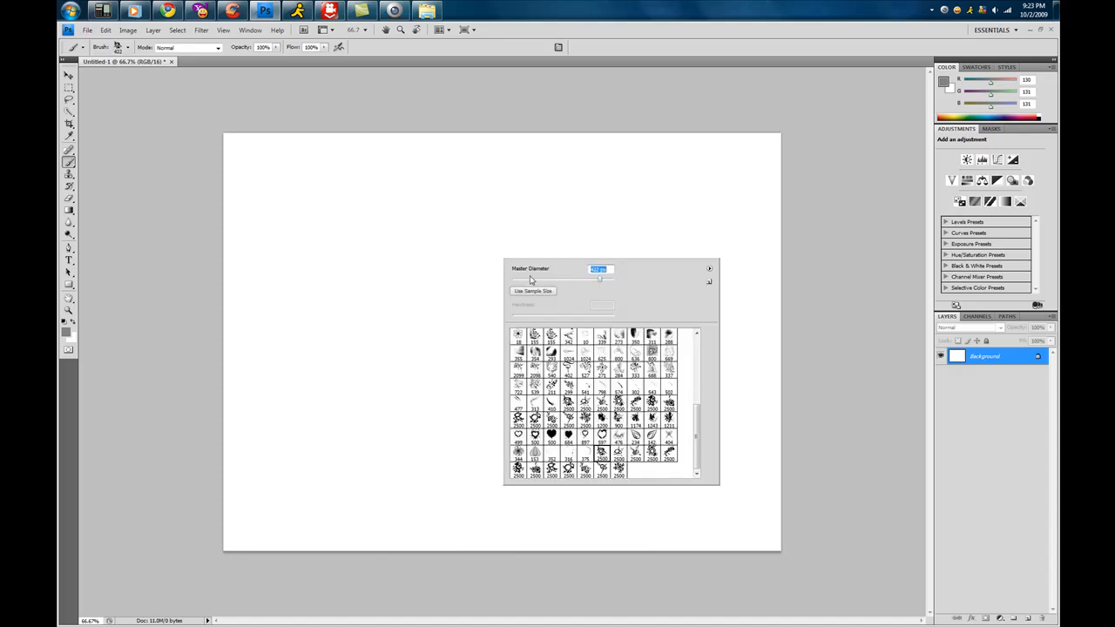
click(462, 279)
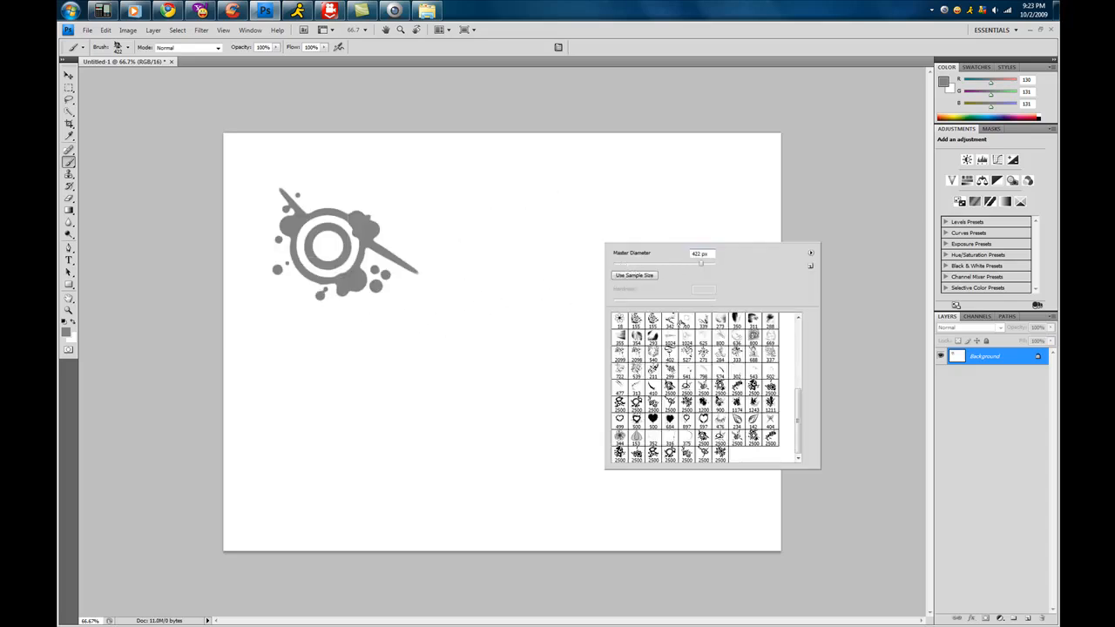
click(770, 439)
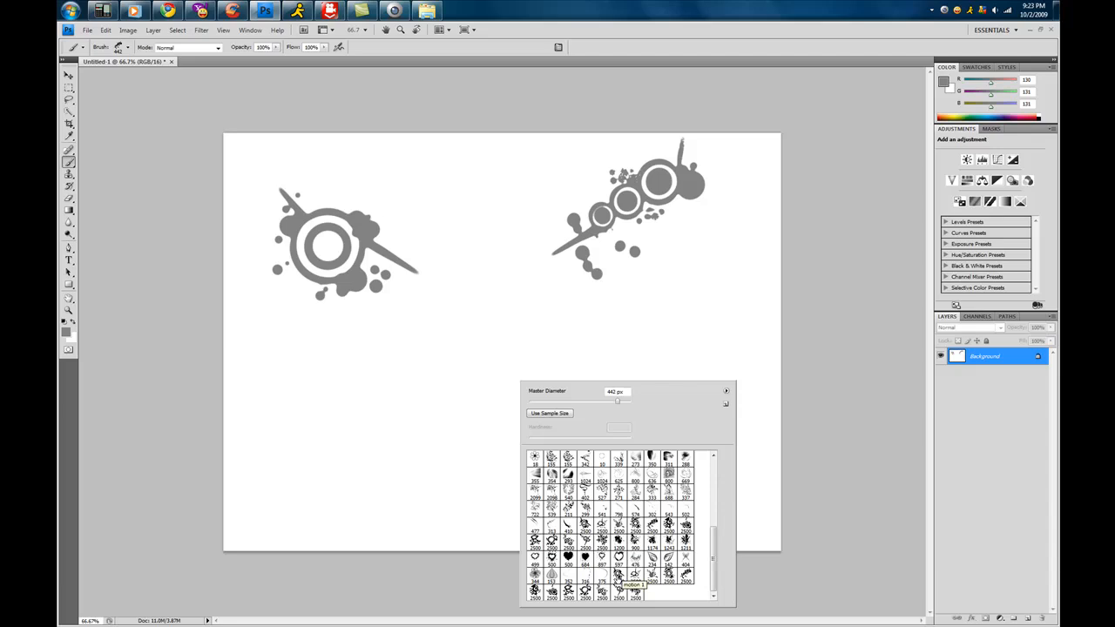
Step: Cancel the Delete the brush? prompt and stamp a third splat circle across the centre
right_click(634, 575)
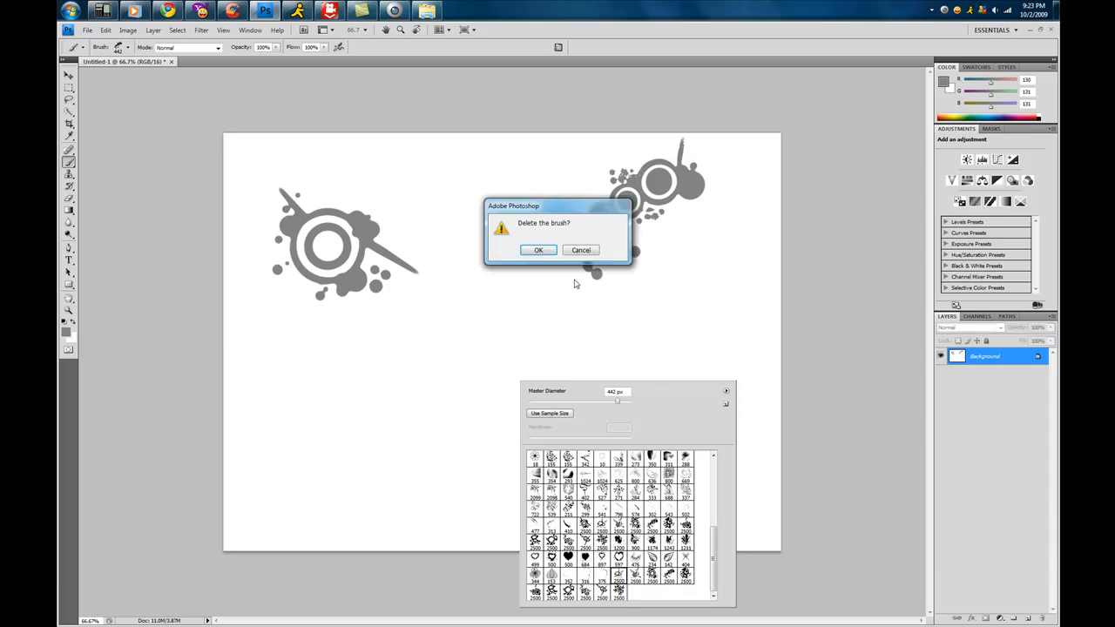
click(537, 251)
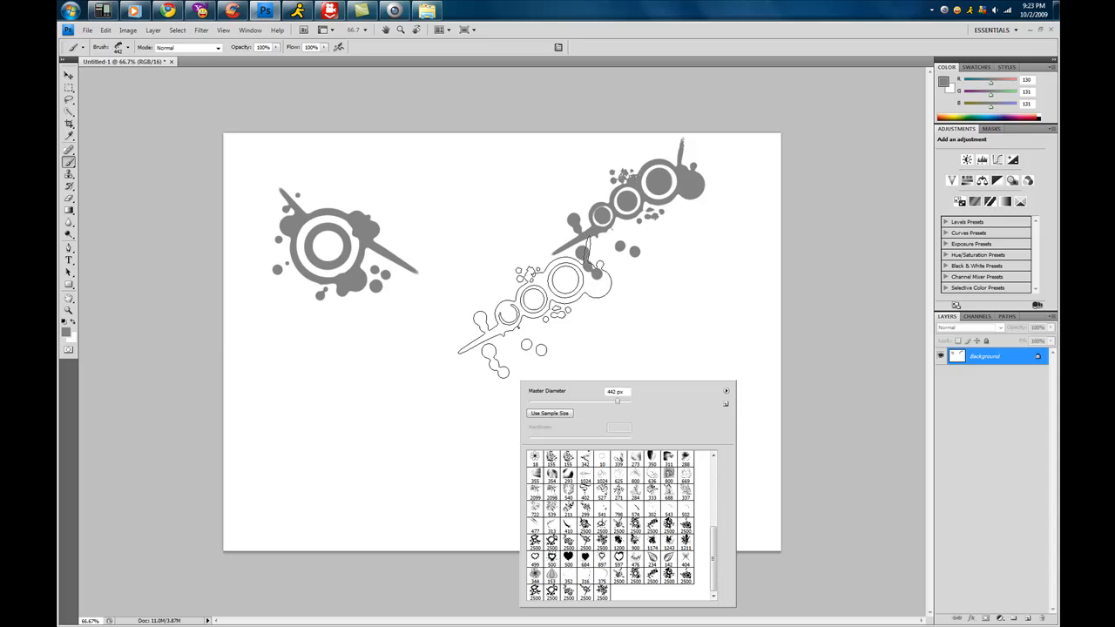